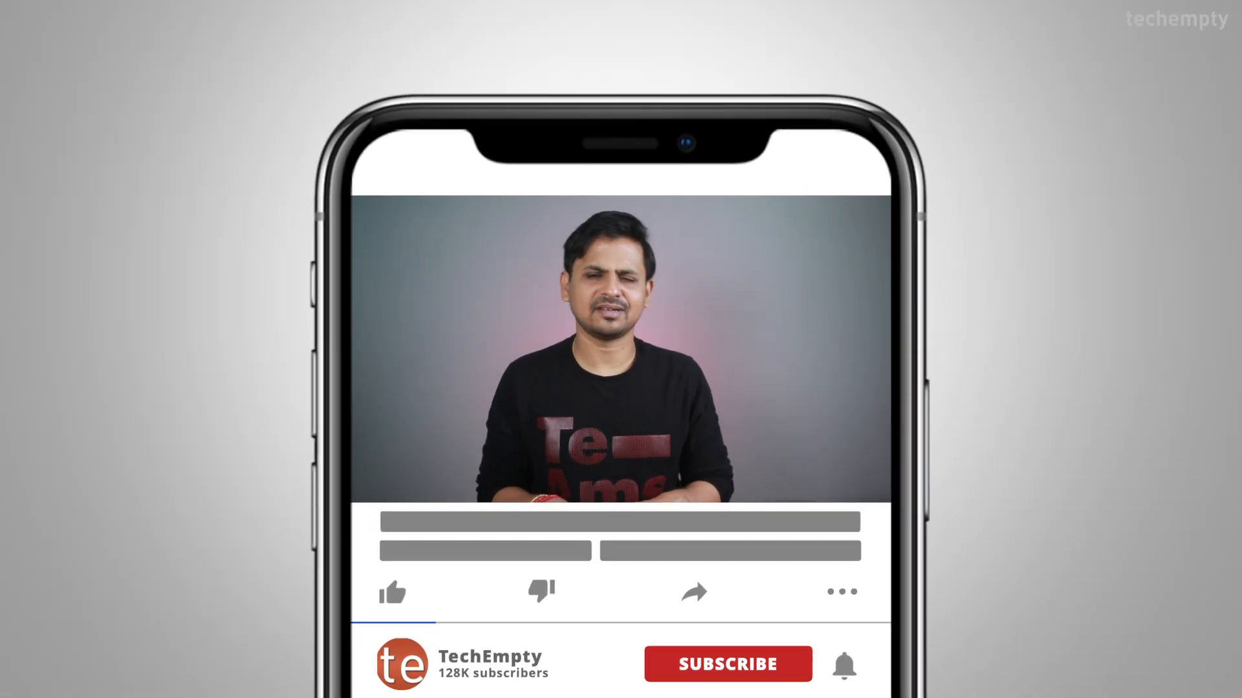
Step: Search Windows for "network connection" to surface the View network connections setting
{"action": "left_click", "coordinate": [727, 664]}
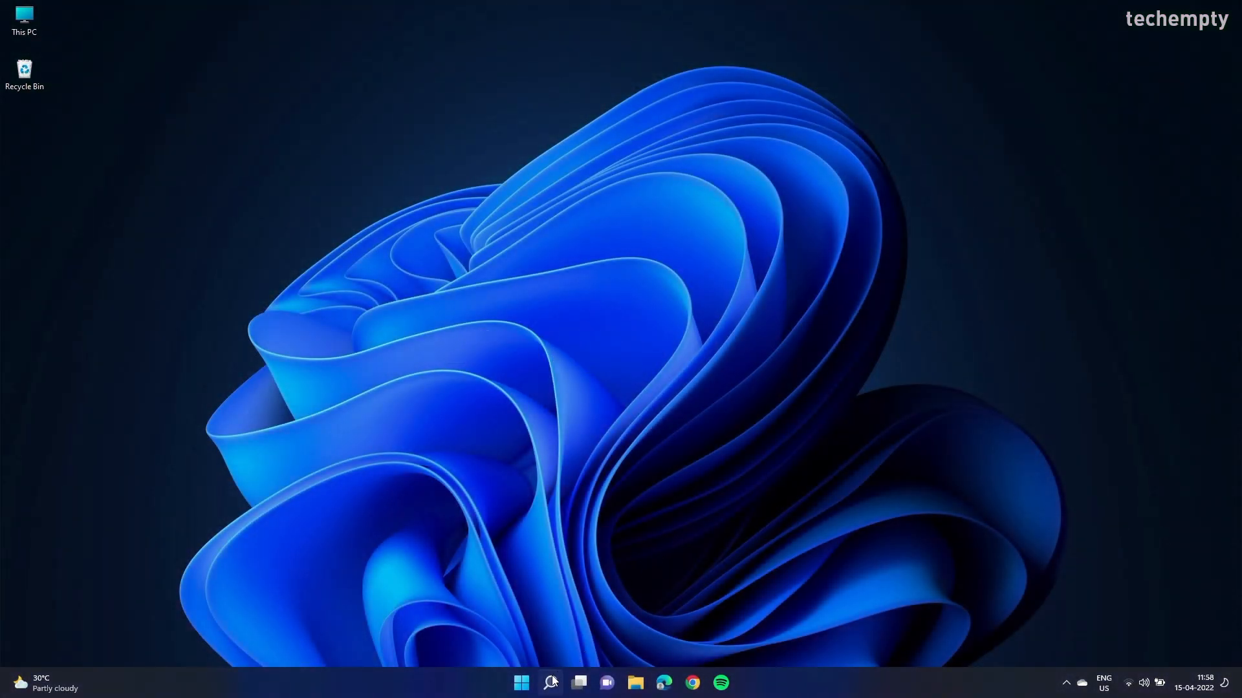
{"action": "left_click", "coordinate": [550, 682]}
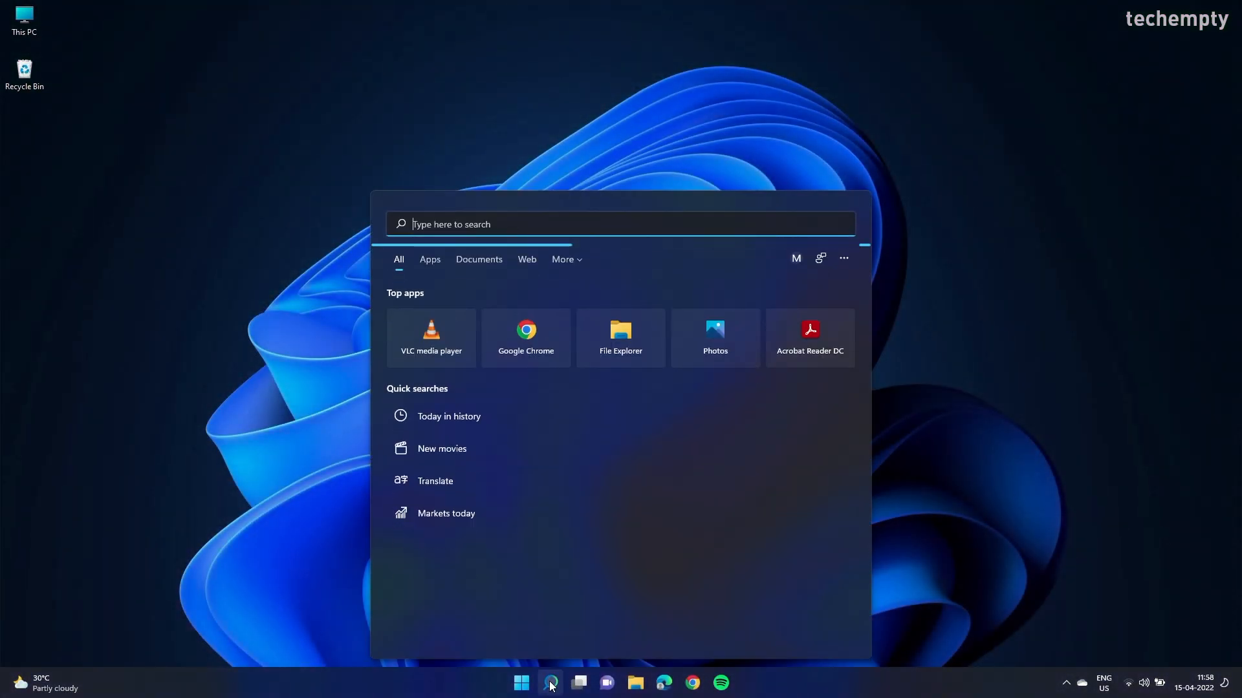
{"action": "type", "text": "network connection"}
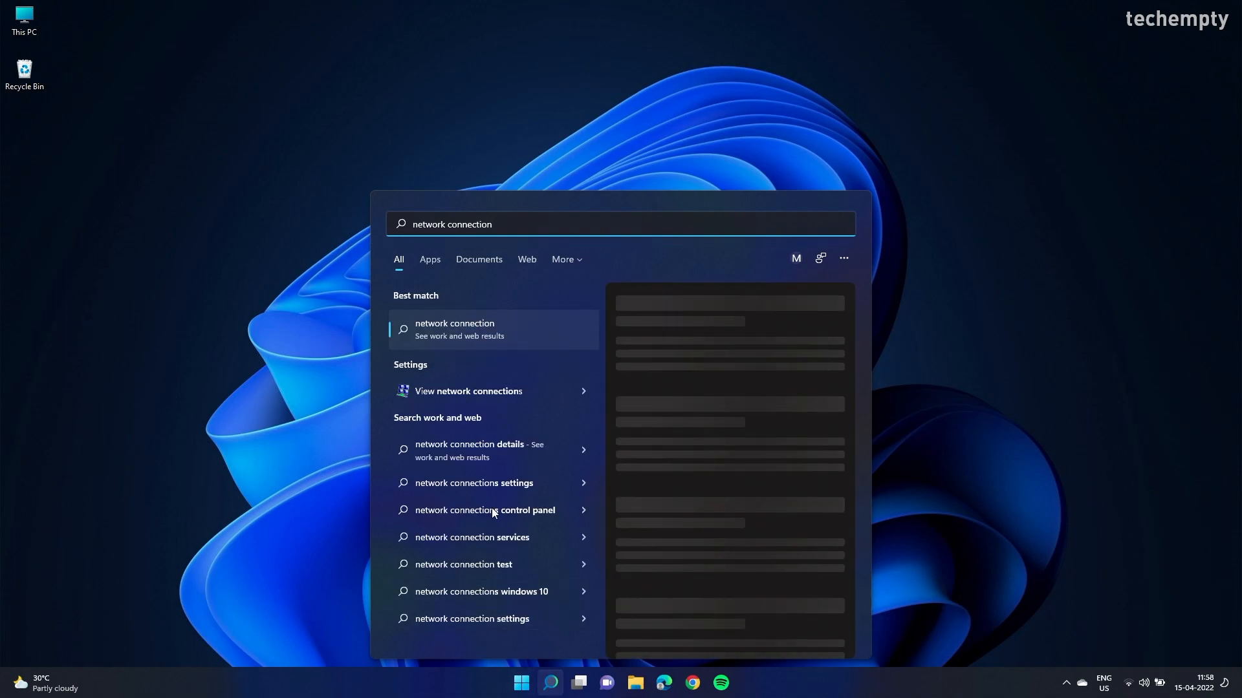
{"action": "mouse_move", "coordinate": [533, 394]}
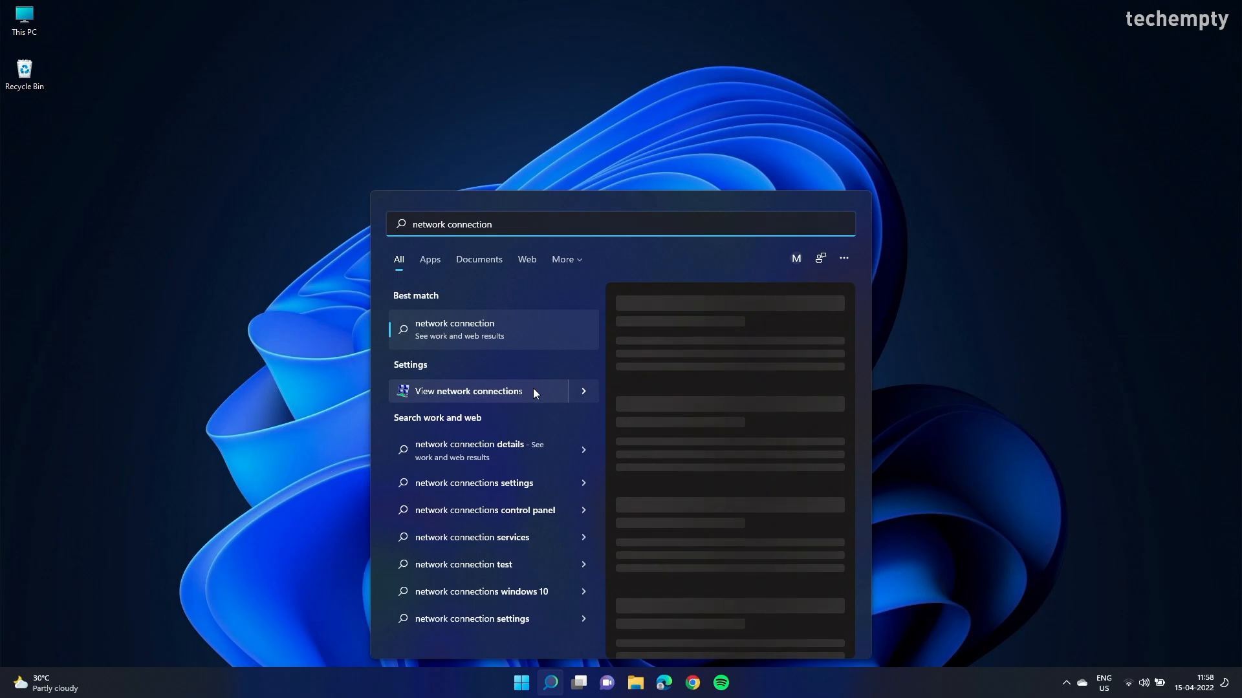
Step: List the network adapters and bring up the context menu for Local Area Connection* 2
{"action": "left_click", "coordinate": [467, 390]}
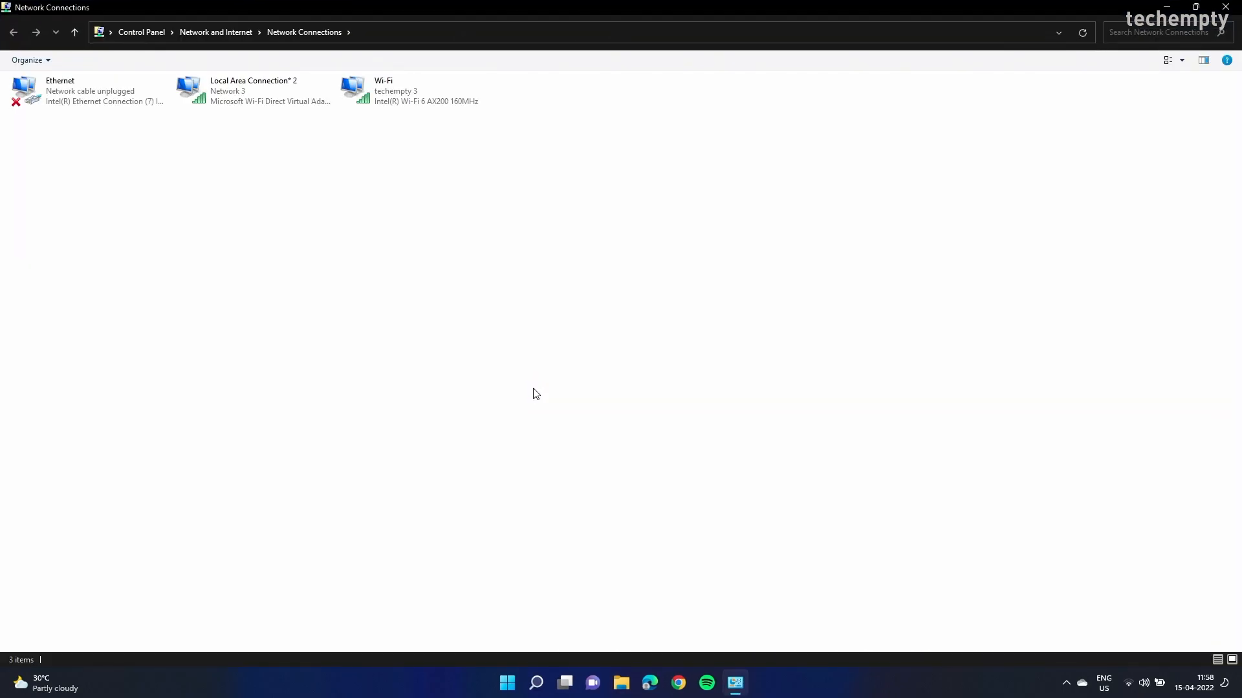
{"action": "mouse_move", "coordinate": [295, 139]}
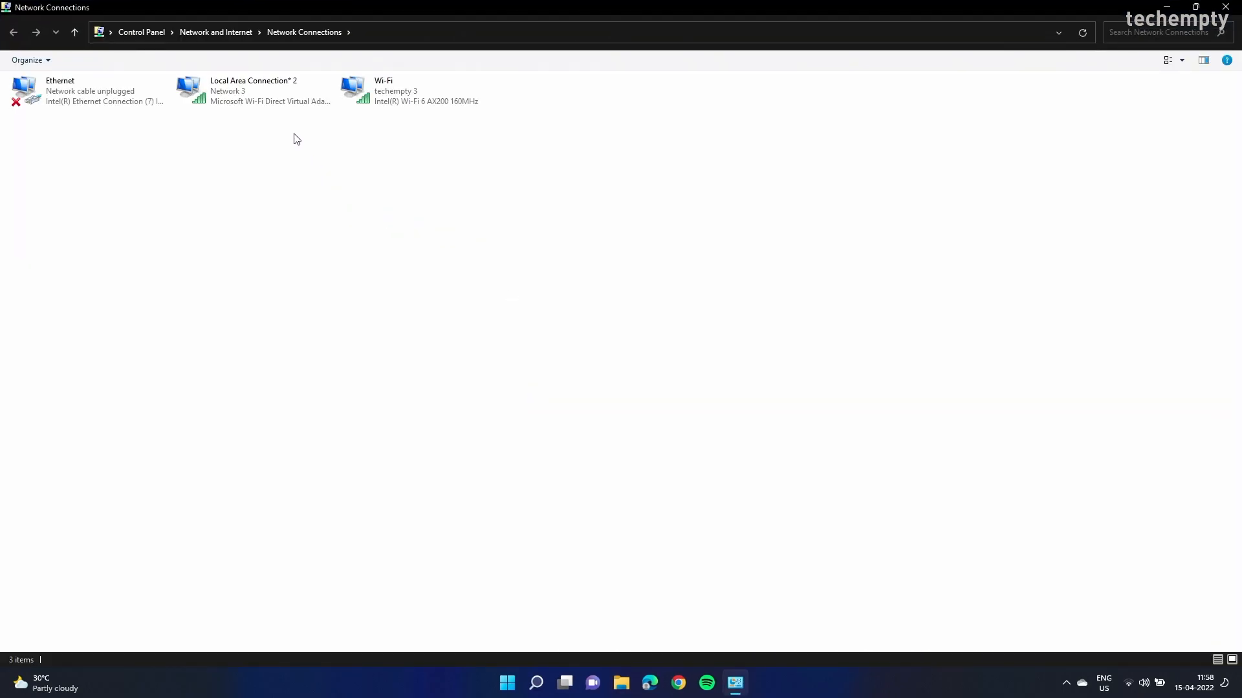
{"action": "mouse_move", "coordinate": [308, 134]}
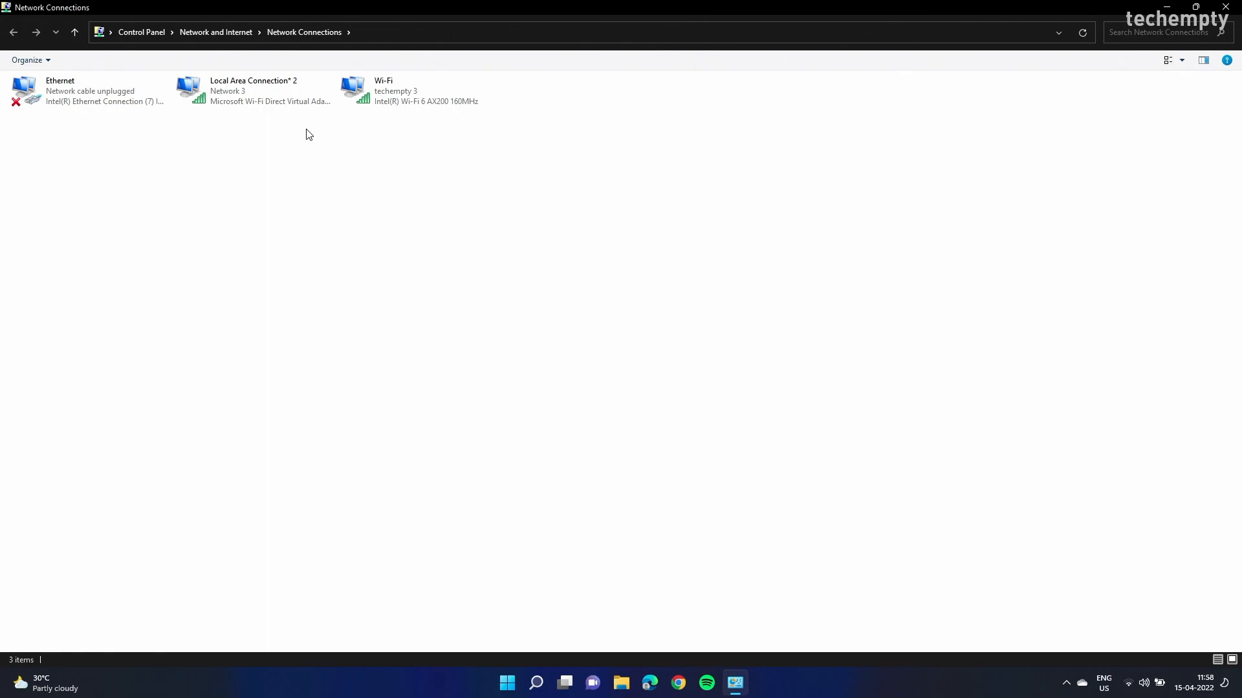
{"action": "left_click", "coordinate": [253, 90]}
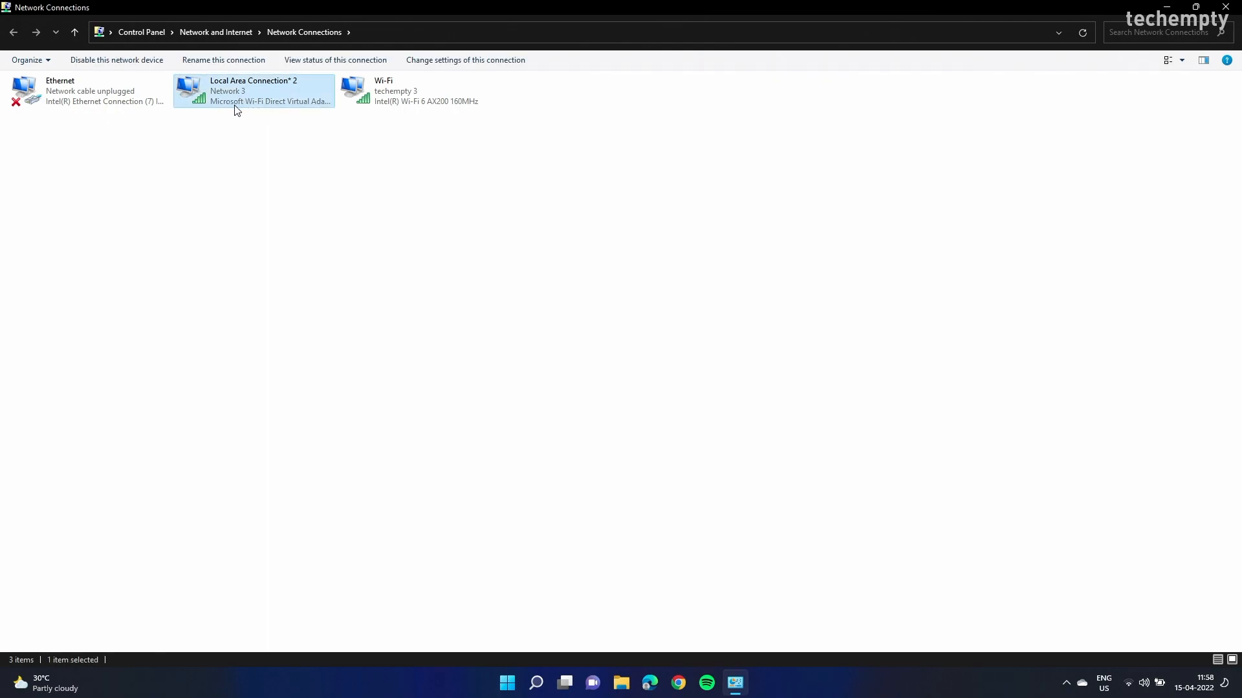
{"action": "mouse_move", "coordinate": [321, 111]}
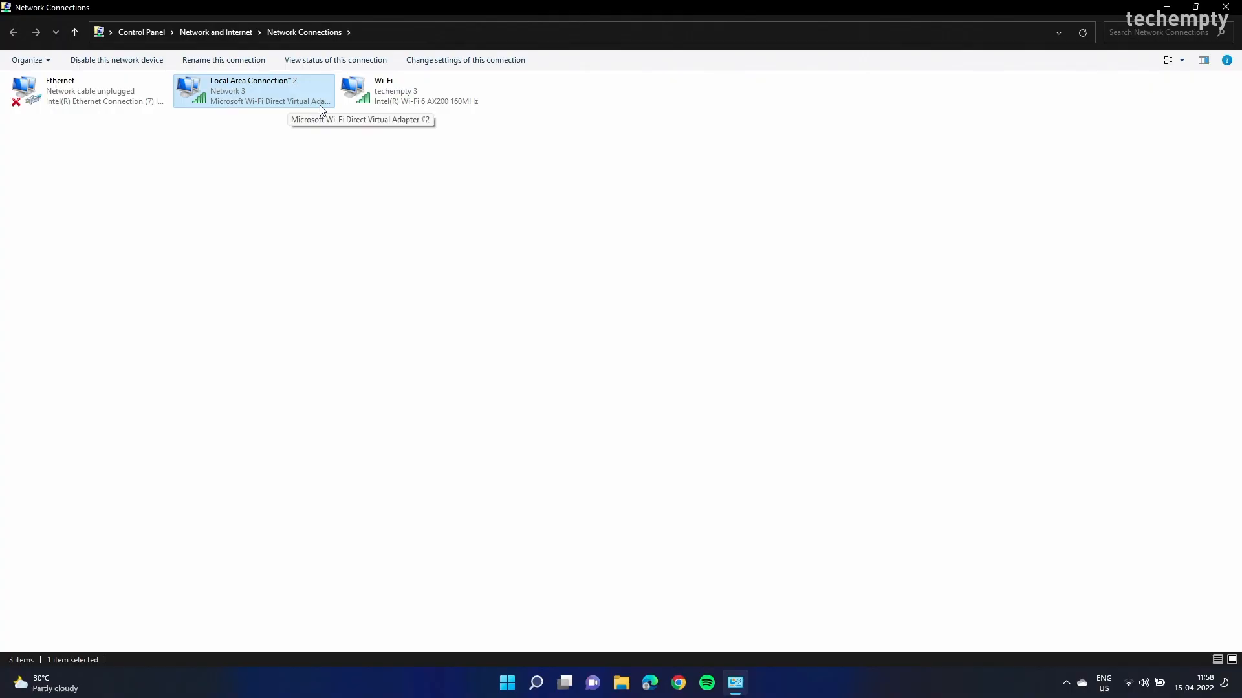
{"action": "right_click", "coordinate": [253, 90]}
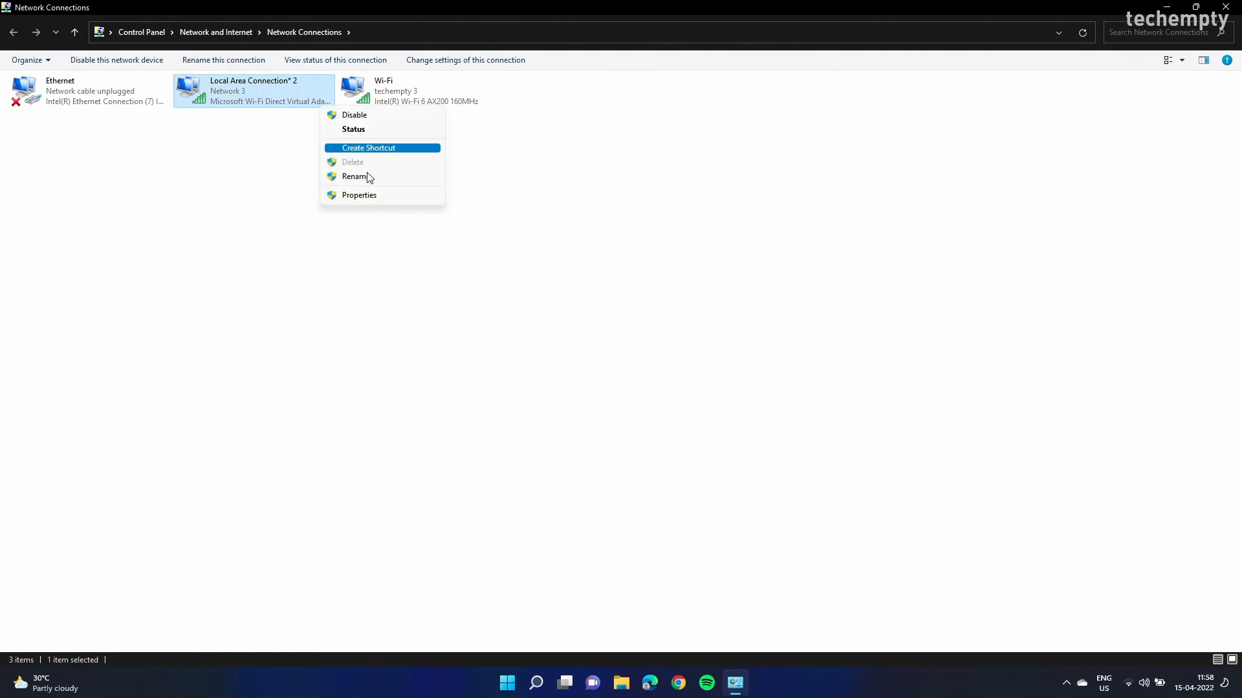
Step: Confirm Local Area Connection* 2's Sharing settings with internet sharing left unchecked, then close Network Connections
{"action": "left_click", "coordinate": [359, 196]}
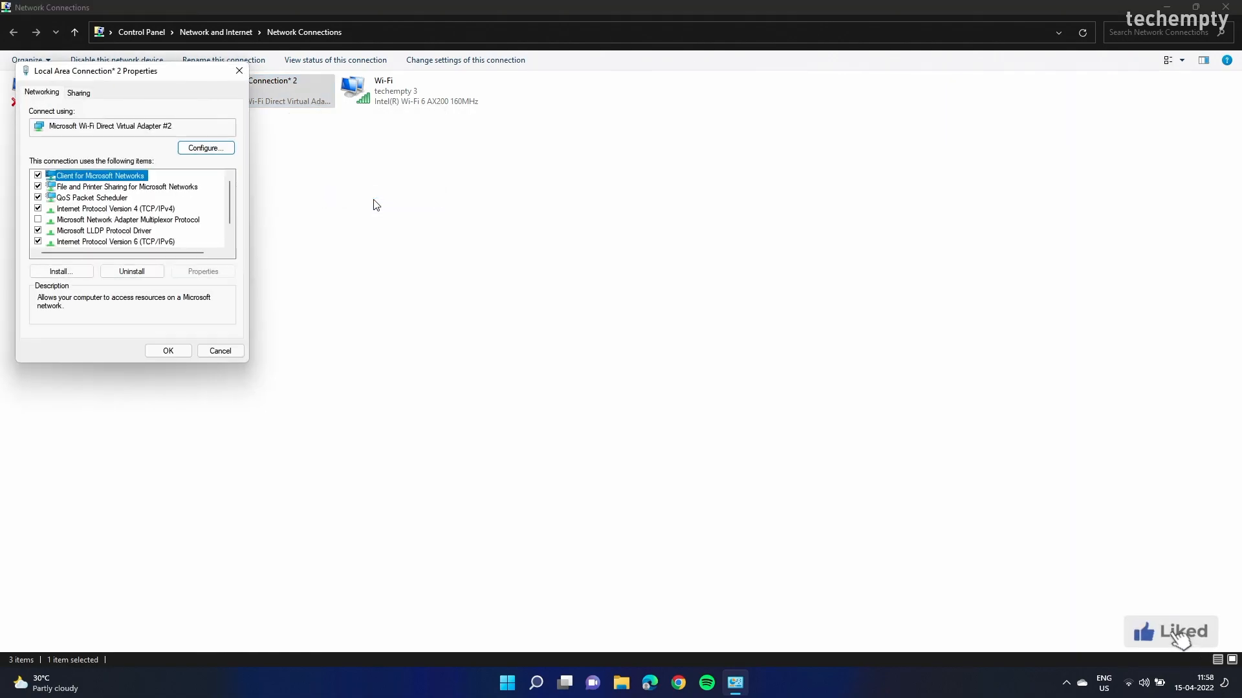
{"action": "left_click", "coordinate": [77, 94]}
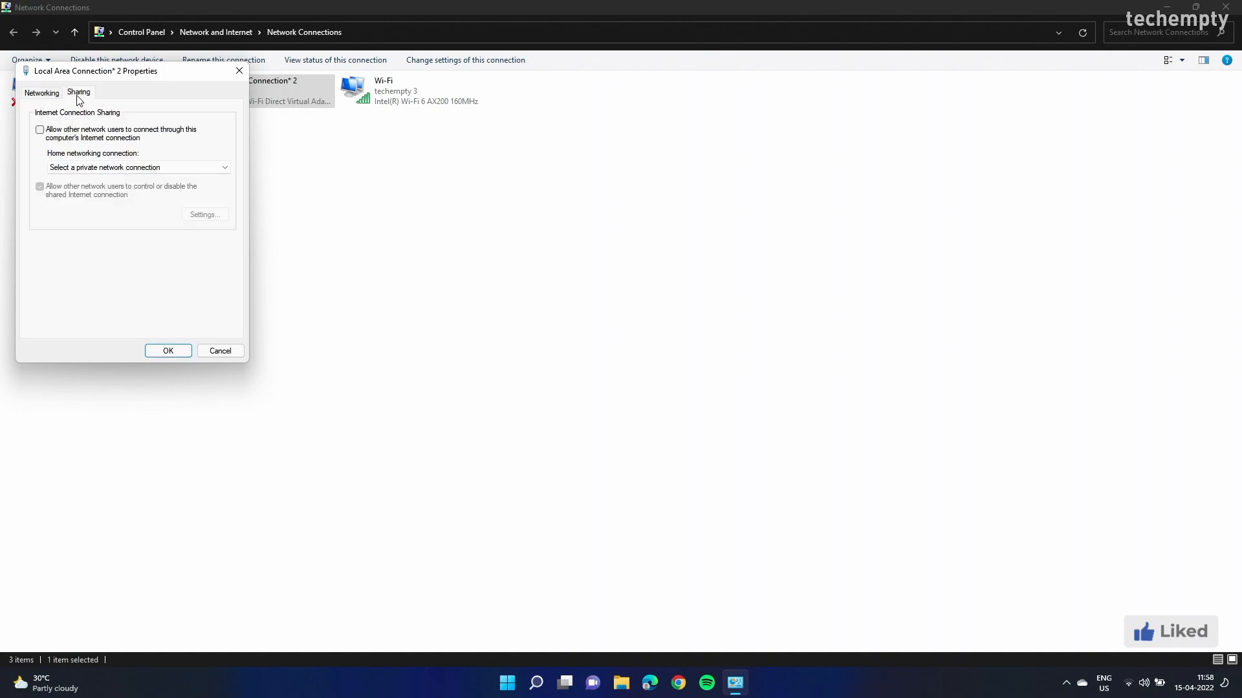
{"action": "mouse_move", "coordinate": [52, 133]}
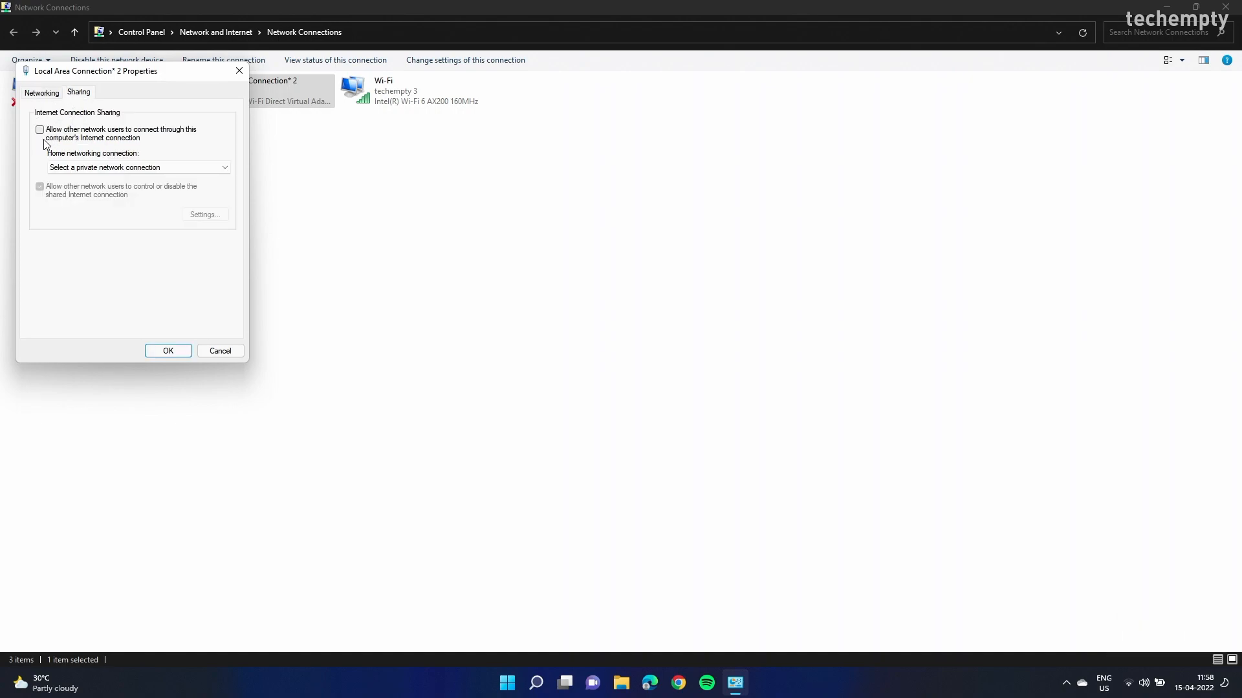
{"action": "mouse_move", "coordinate": [156, 239]}
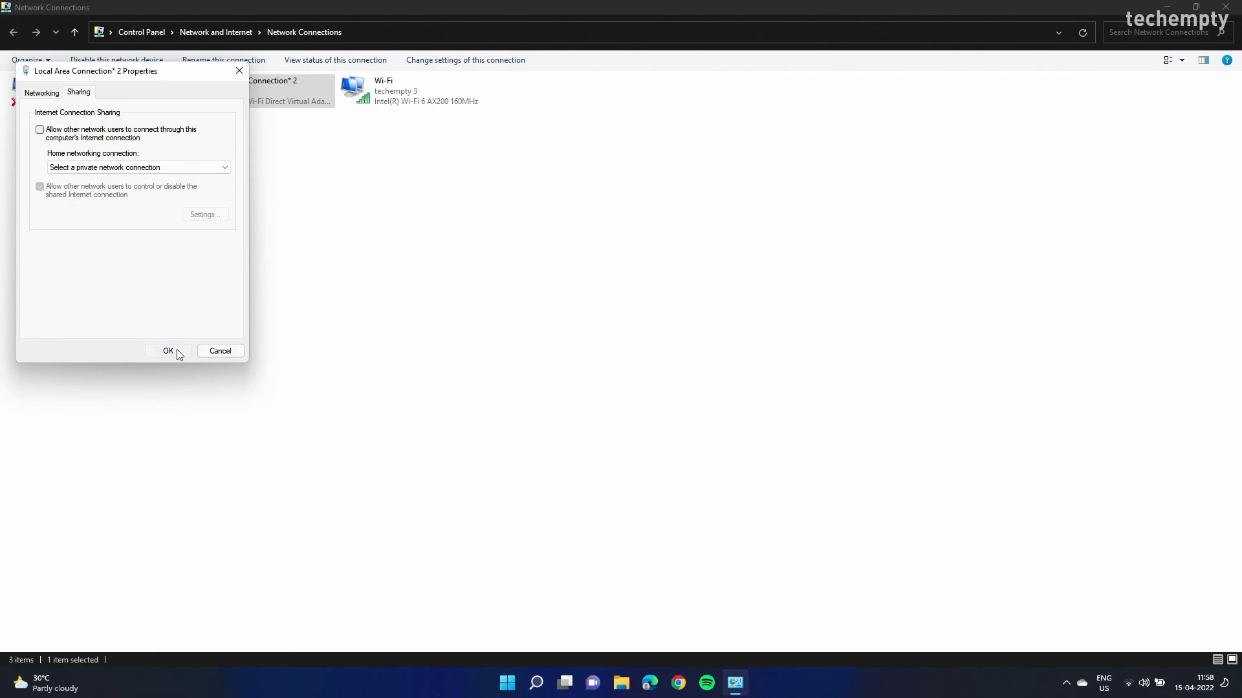
{"action": "left_click", "coordinate": [167, 351]}
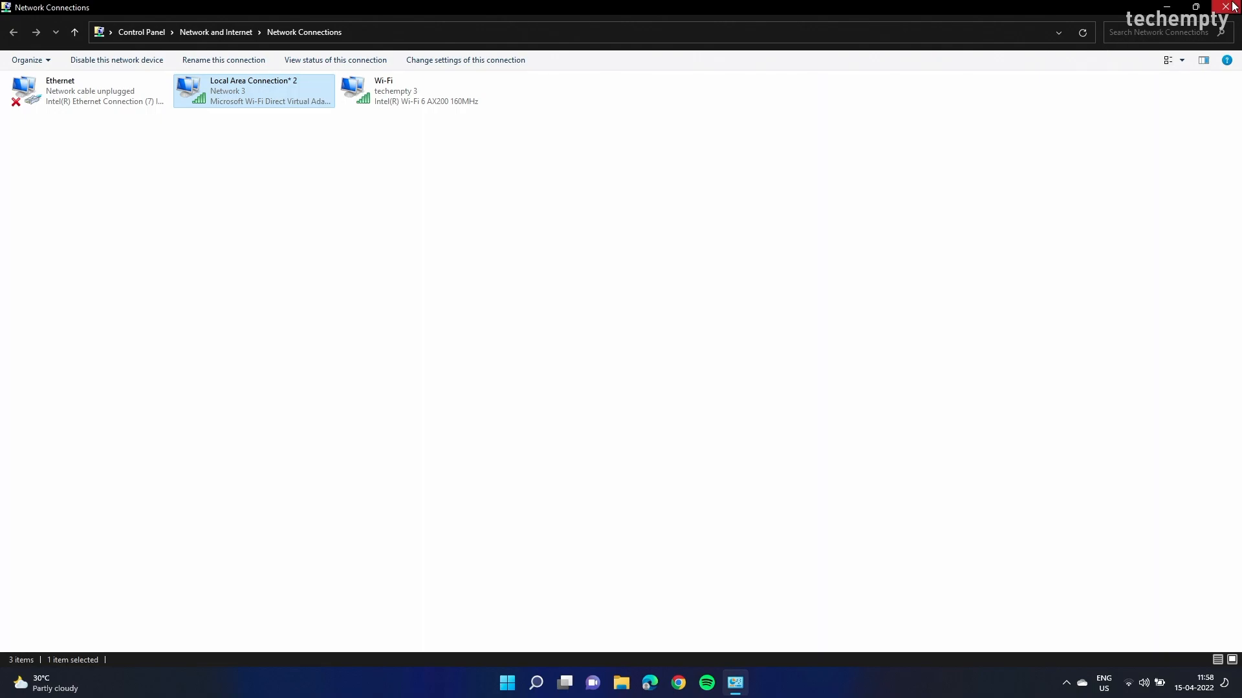
{"action": "left_click", "coordinate": [1226, 6]}
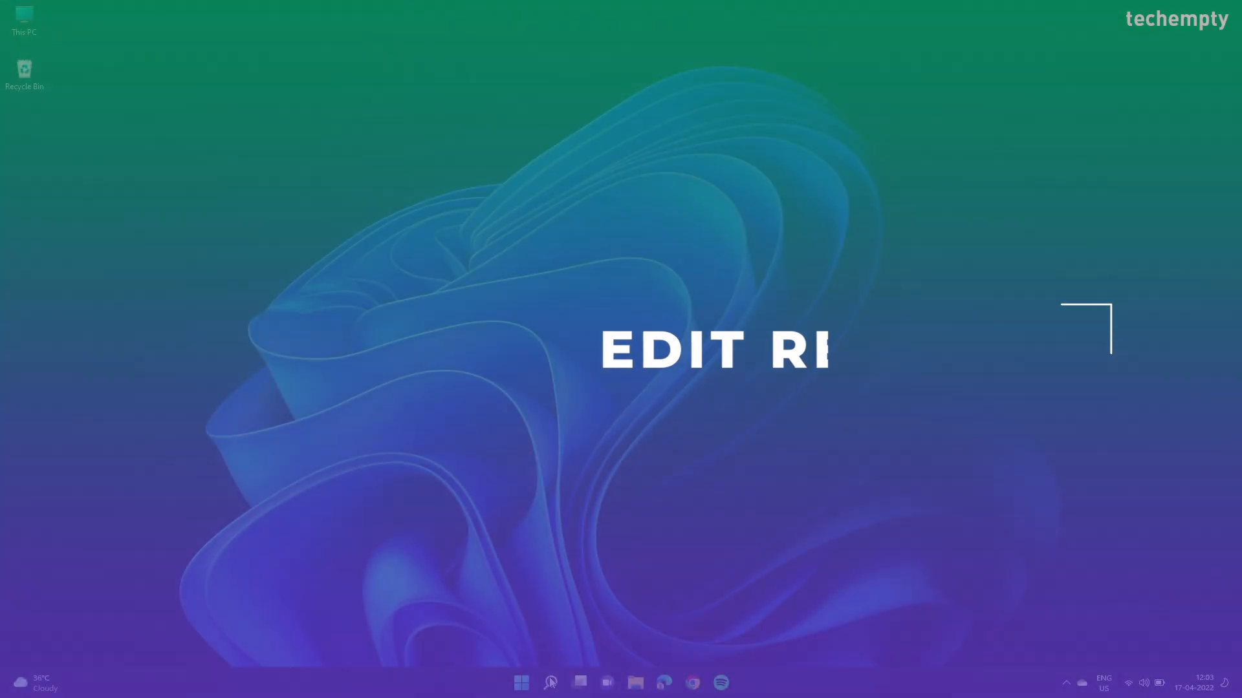
Step: Run regedit as administrator from Search and approve the User Account Control prompt
{"action": "left_click", "coordinate": [549, 682]}
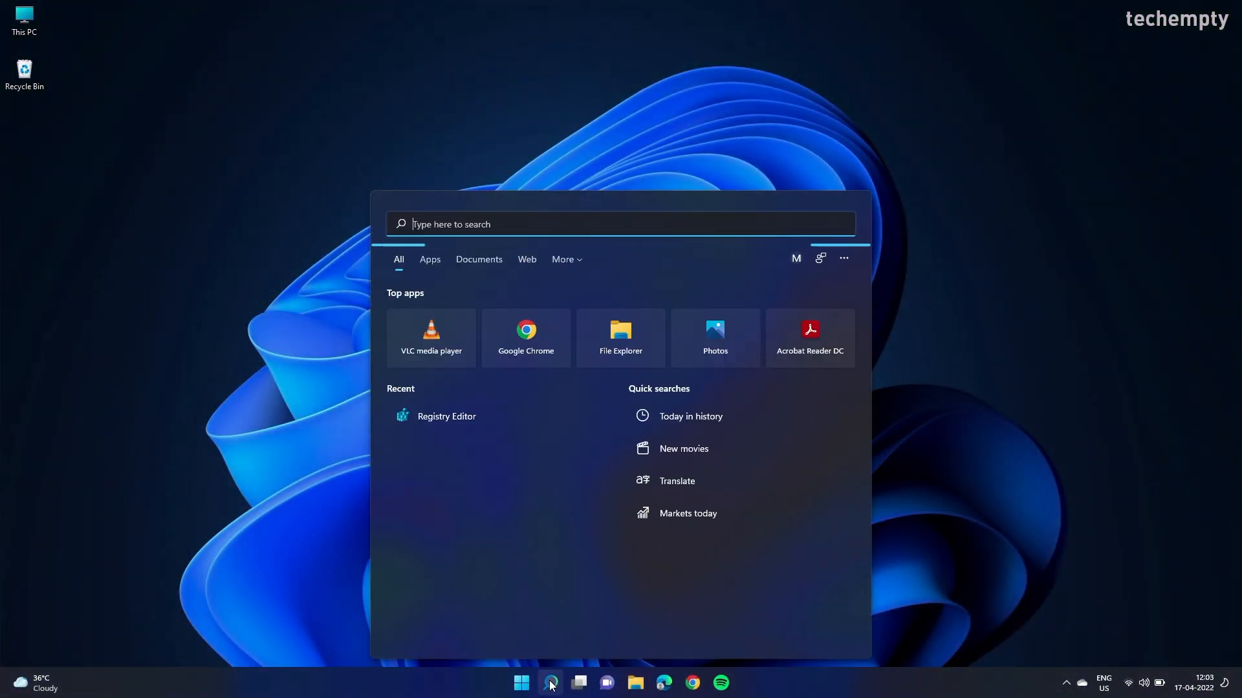
{"action": "type", "text": "regedit"}
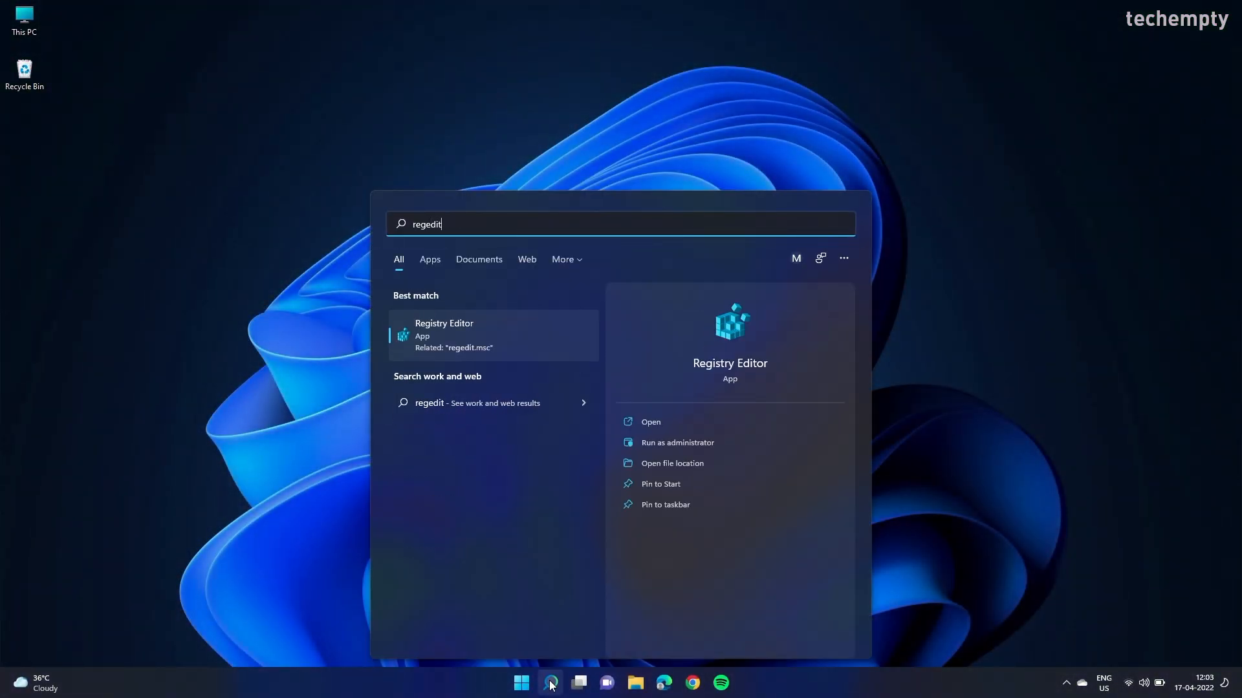
{"action": "mouse_move", "coordinate": [677, 442]}
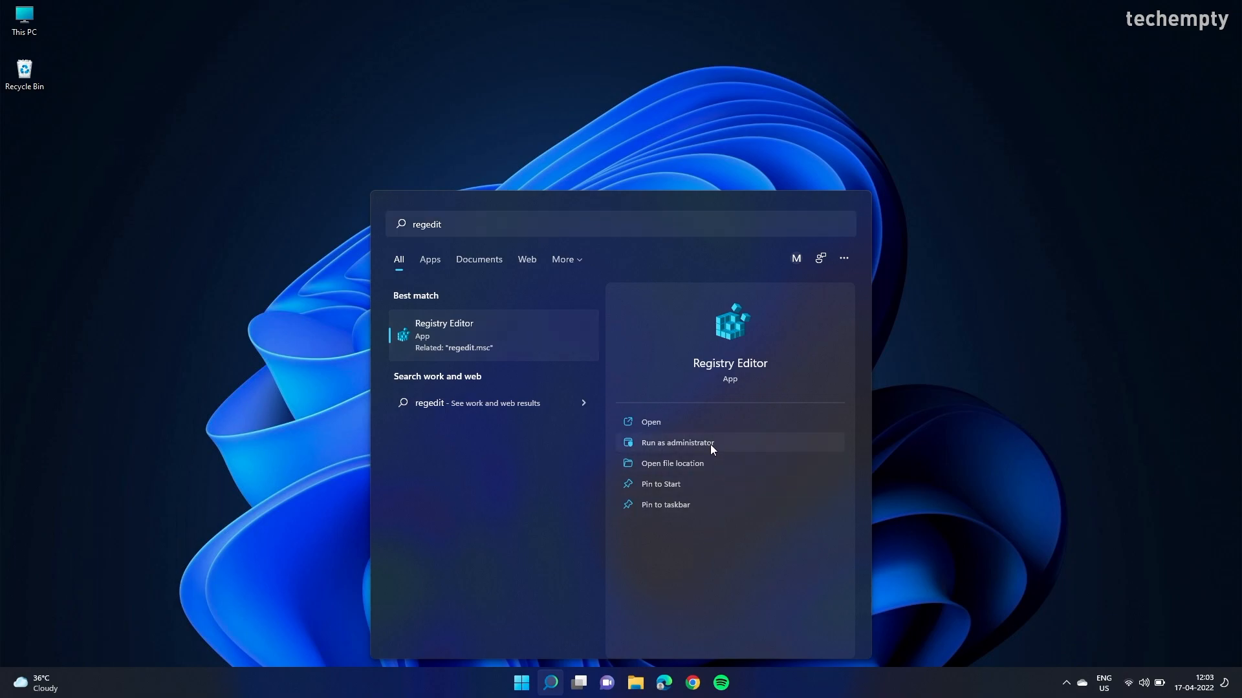
{"action": "left_click", "coordinate": [676, 442]}
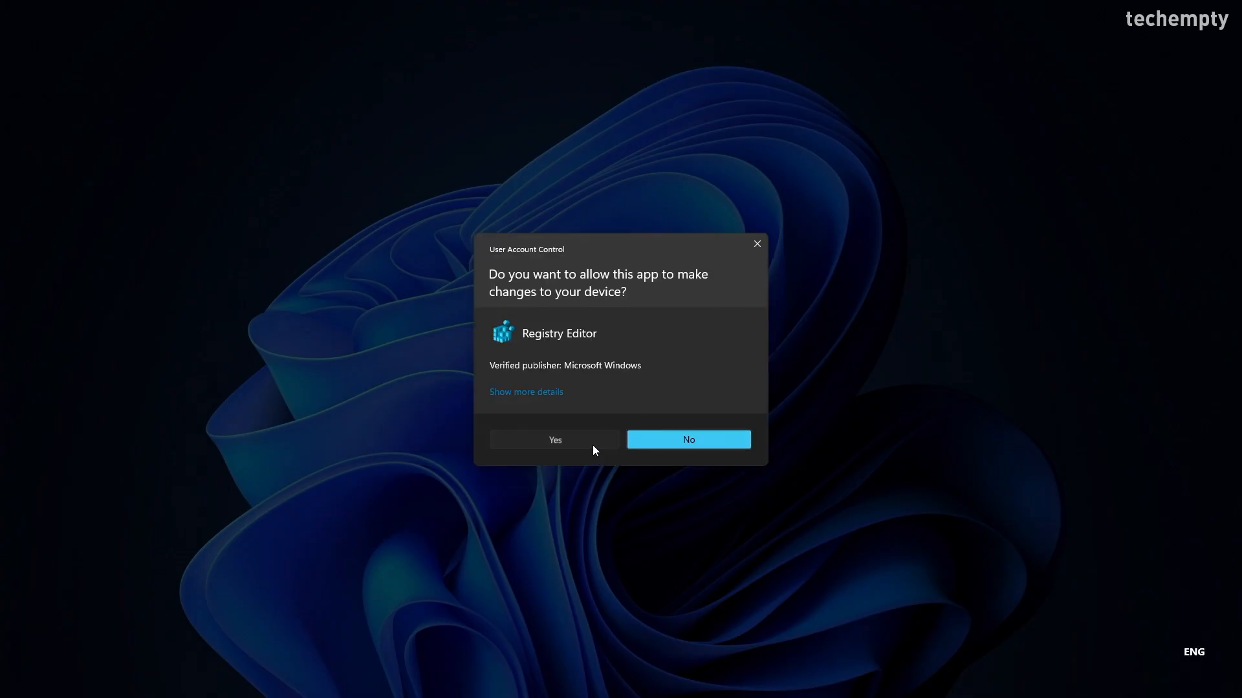
{"action": "left_click", "coordinate": [555, 440]}
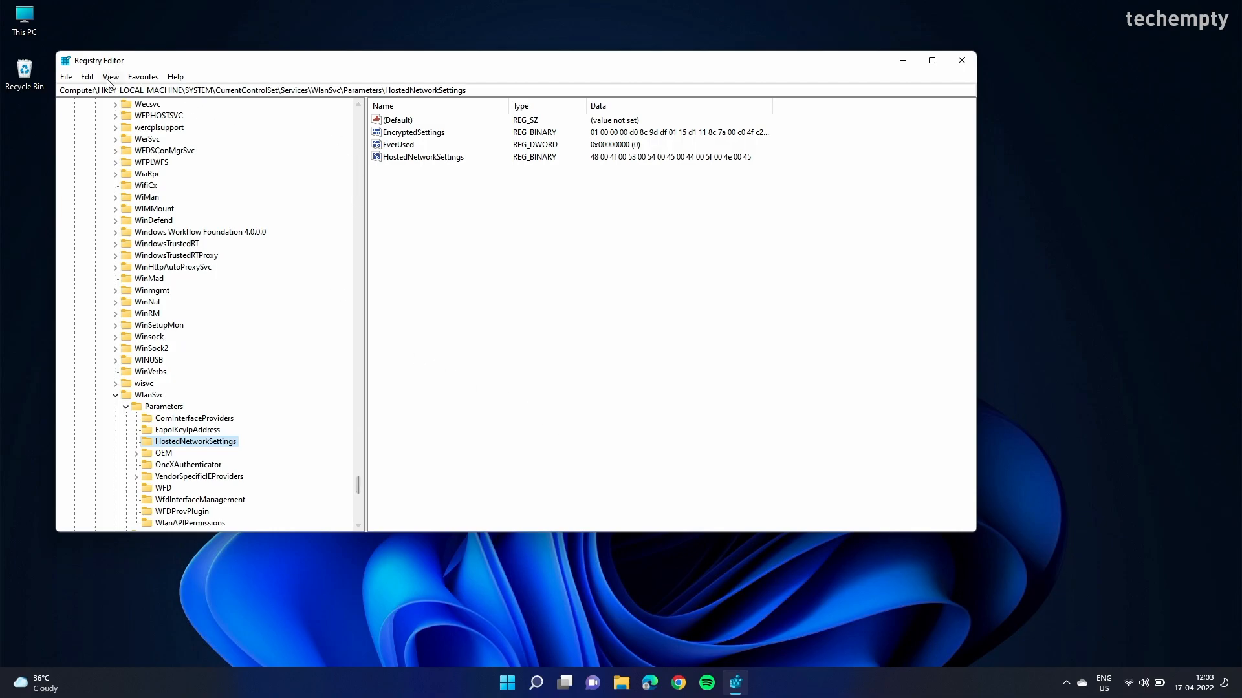
Step: Export the selected HostedNetworkSettings branch to a .reg backup file via File > Export
{"action": "left_click", "coordinate": [66, 77]}
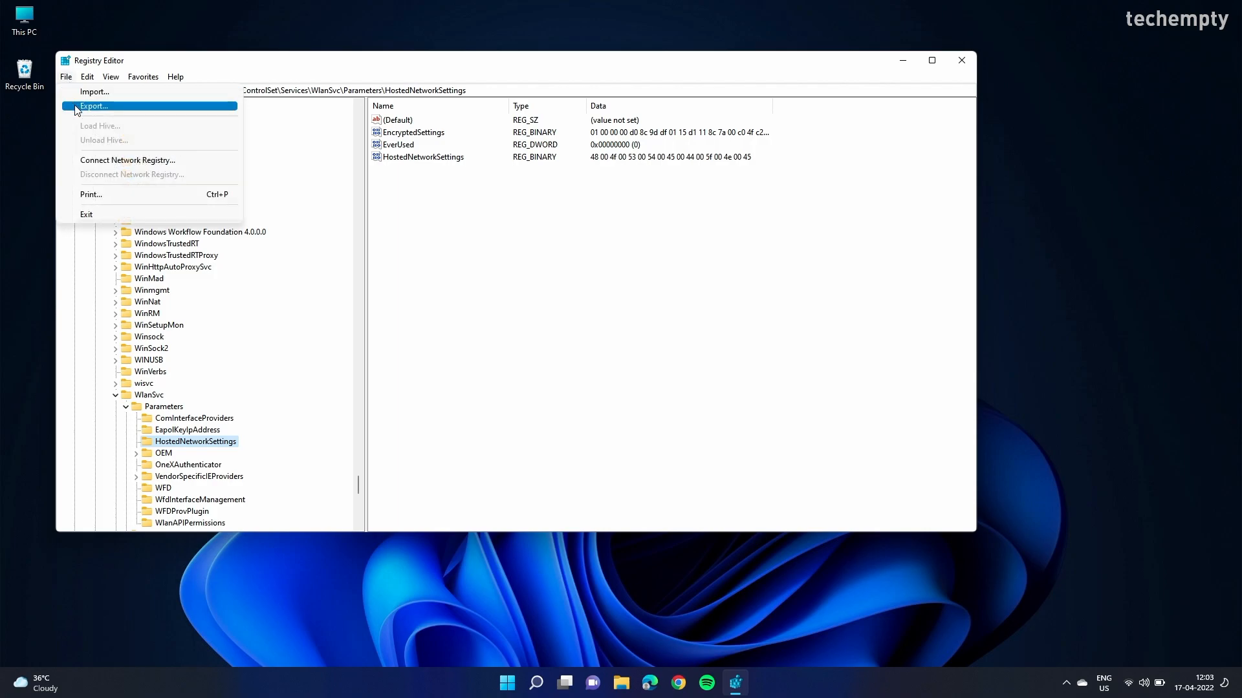
{"action": "left_click", "coordinate": [94, 106]}
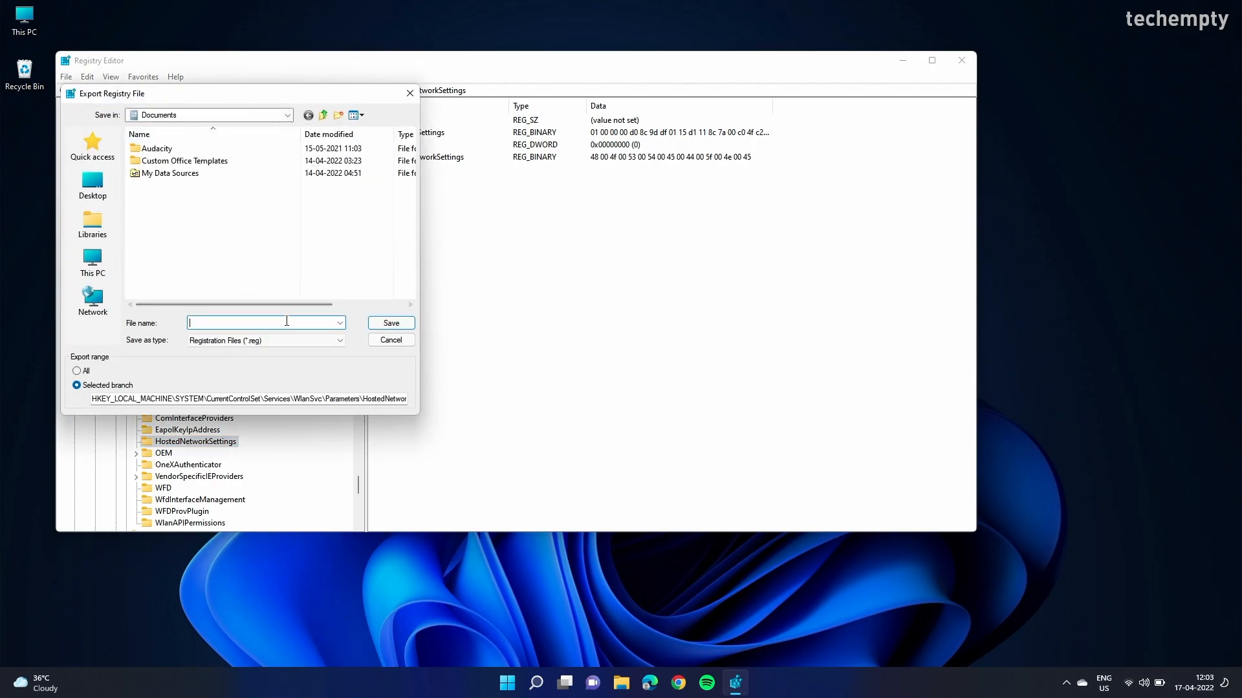
{"action": "left_click", "coordinate": [389, 340]}
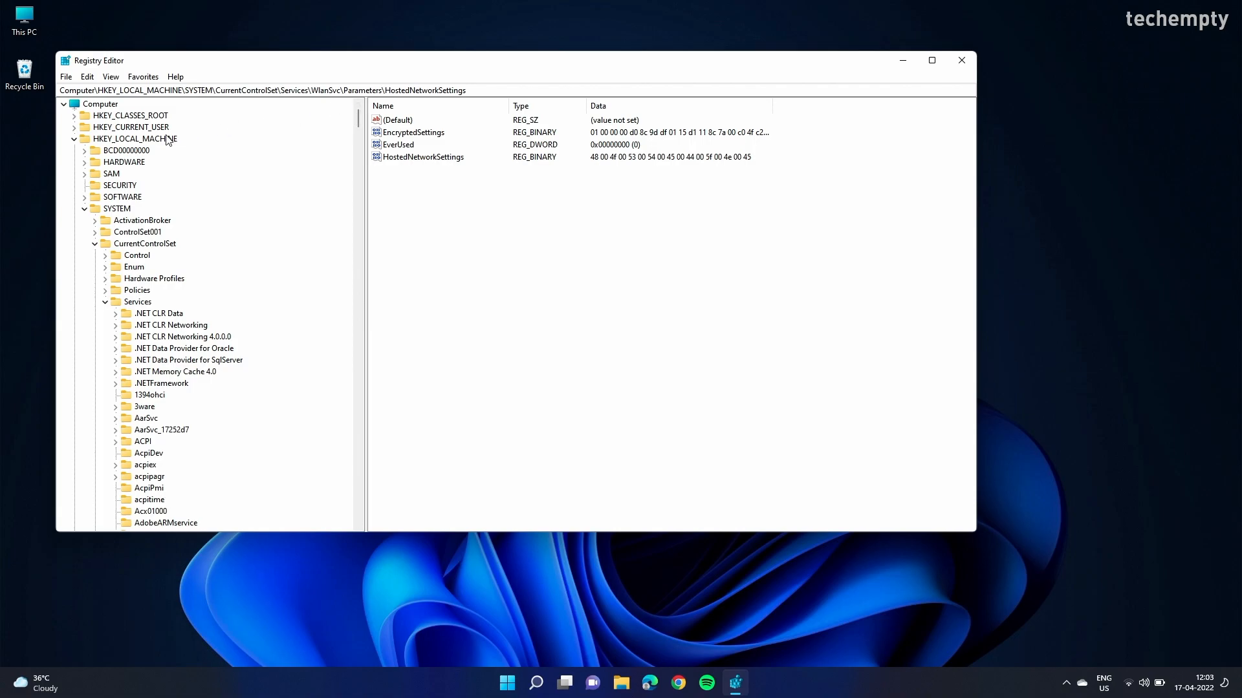
{"action": "left_click", "coordinate": [134, 138]}
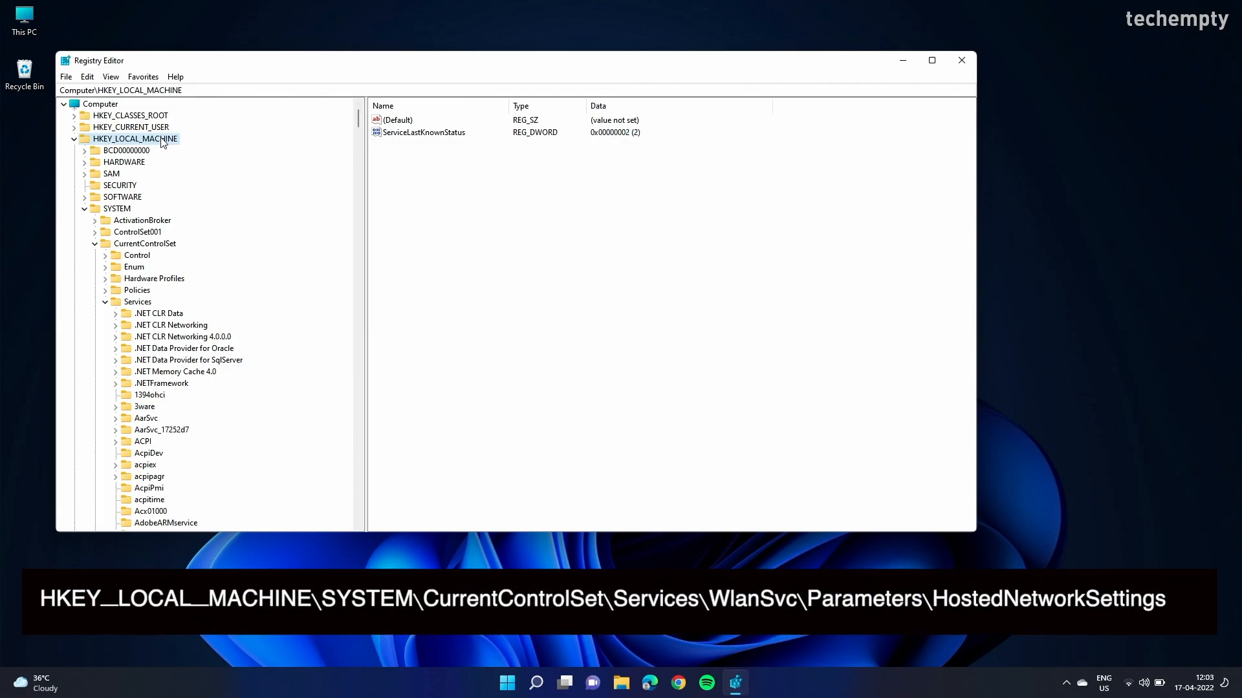
{"action": "mouse_move", "coordinate": [123, 213]}
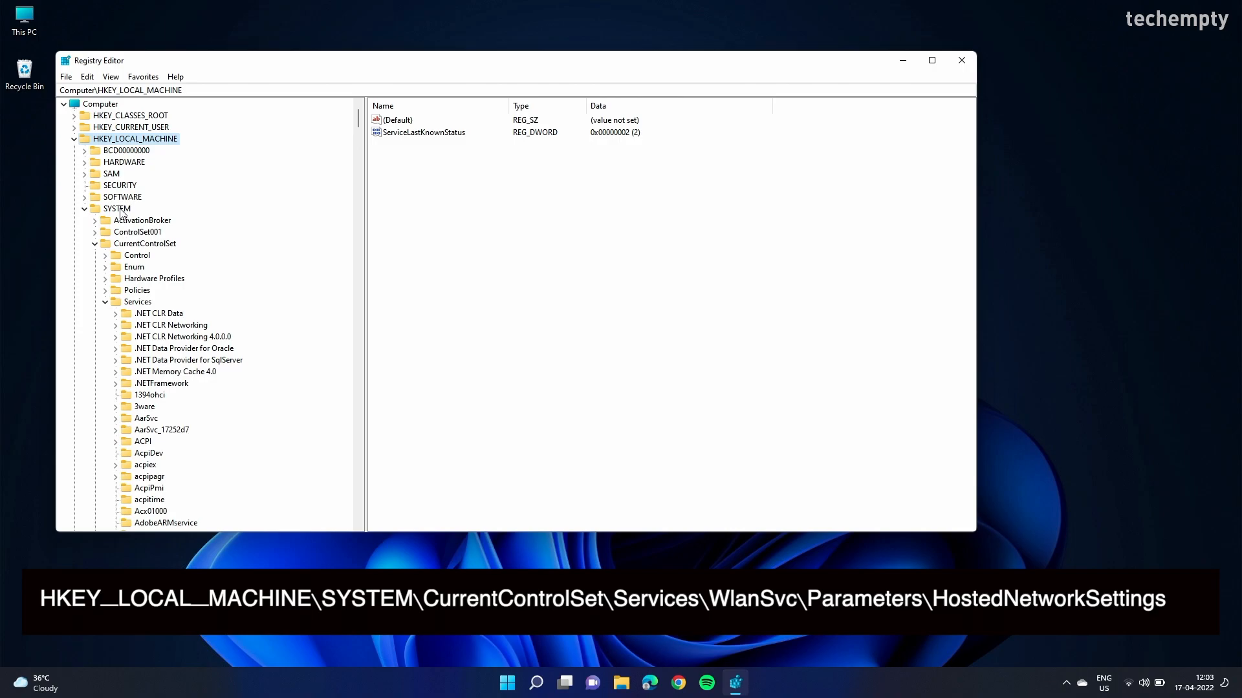
{"action": "left_click", "coordinate": [116, 208]}
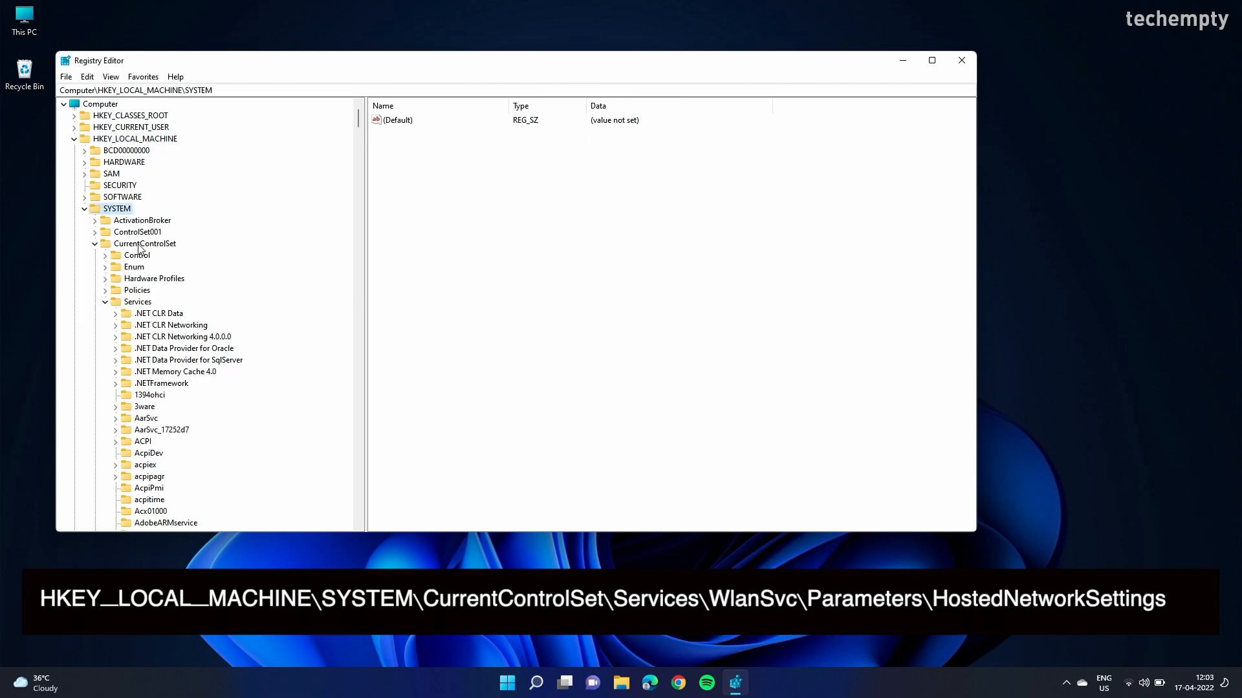
{"action": "left_click", "coordinate": [145, 245]}
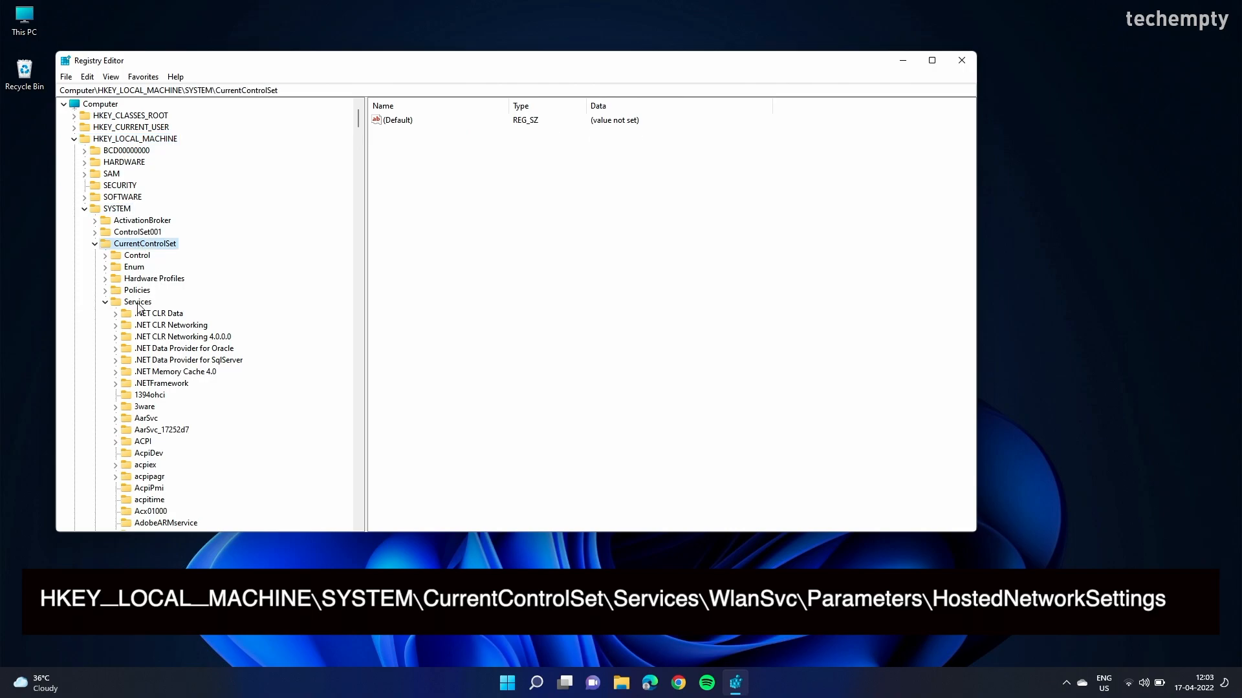
{"action": "scroll", "scroll_direction": "down", "scroll_amount": 3}
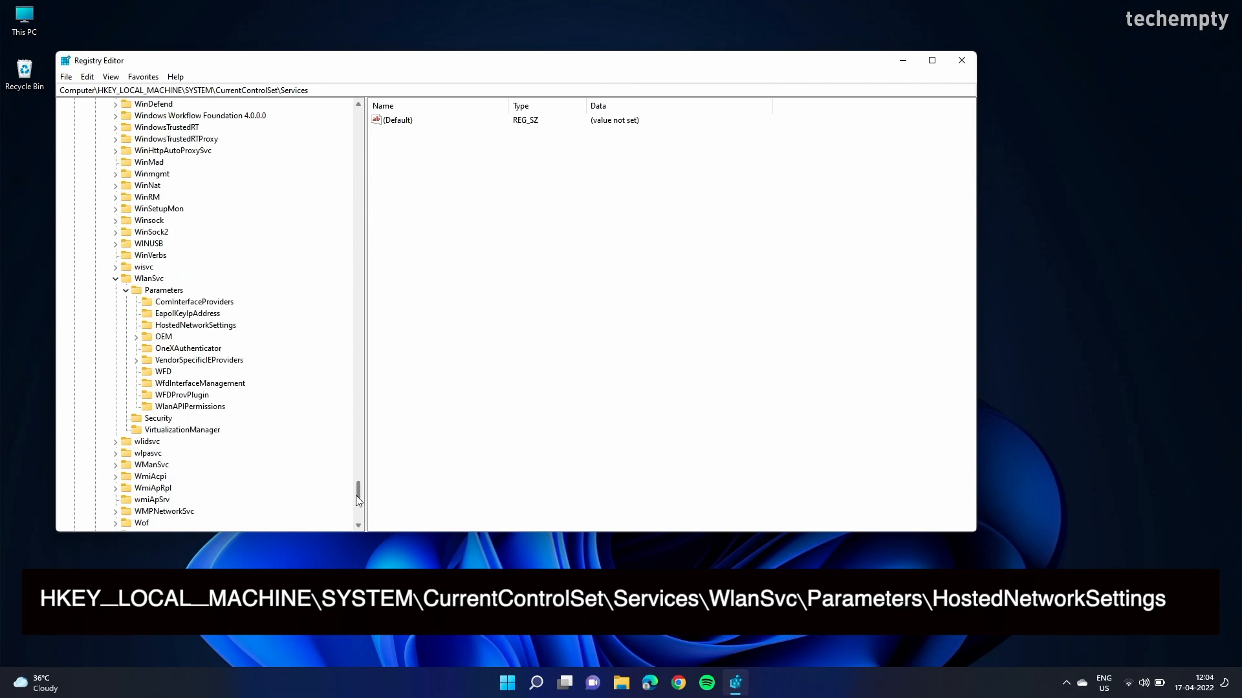
{"action": "left_click", "coordinate": [150, 278]}
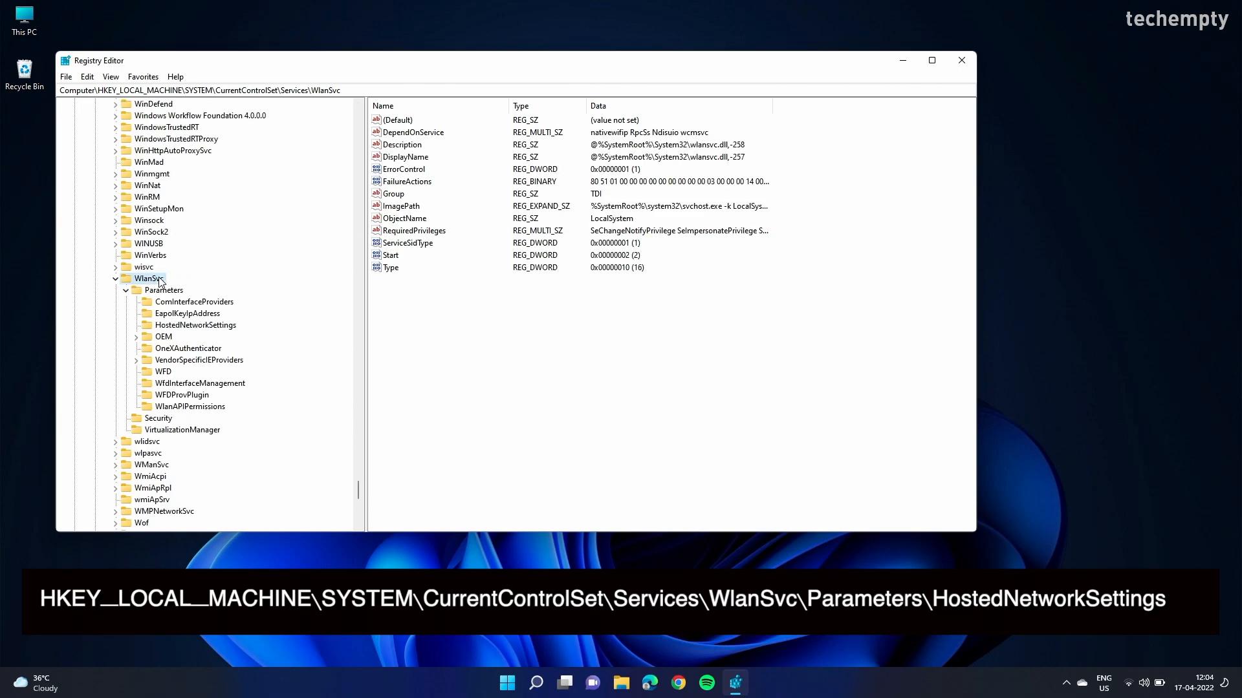
{"action": "left_click", "coordinate": [165, 289]}
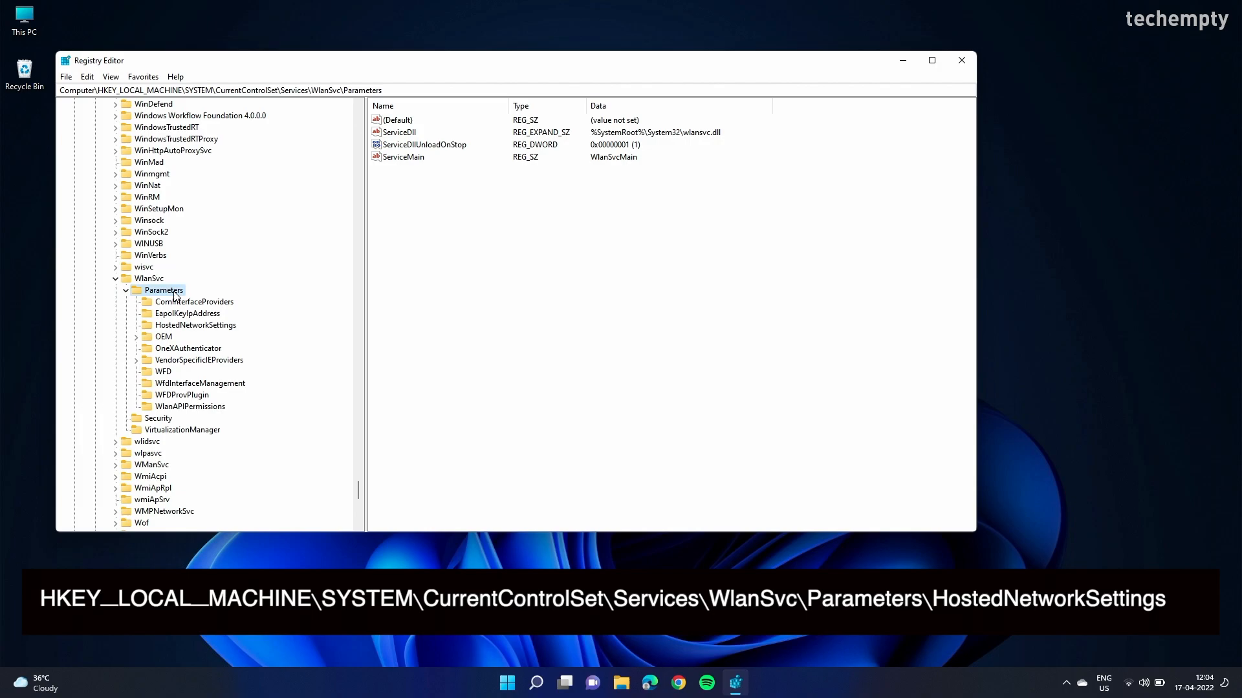
{"action": "left_click", "coordinate": [195, 325]}
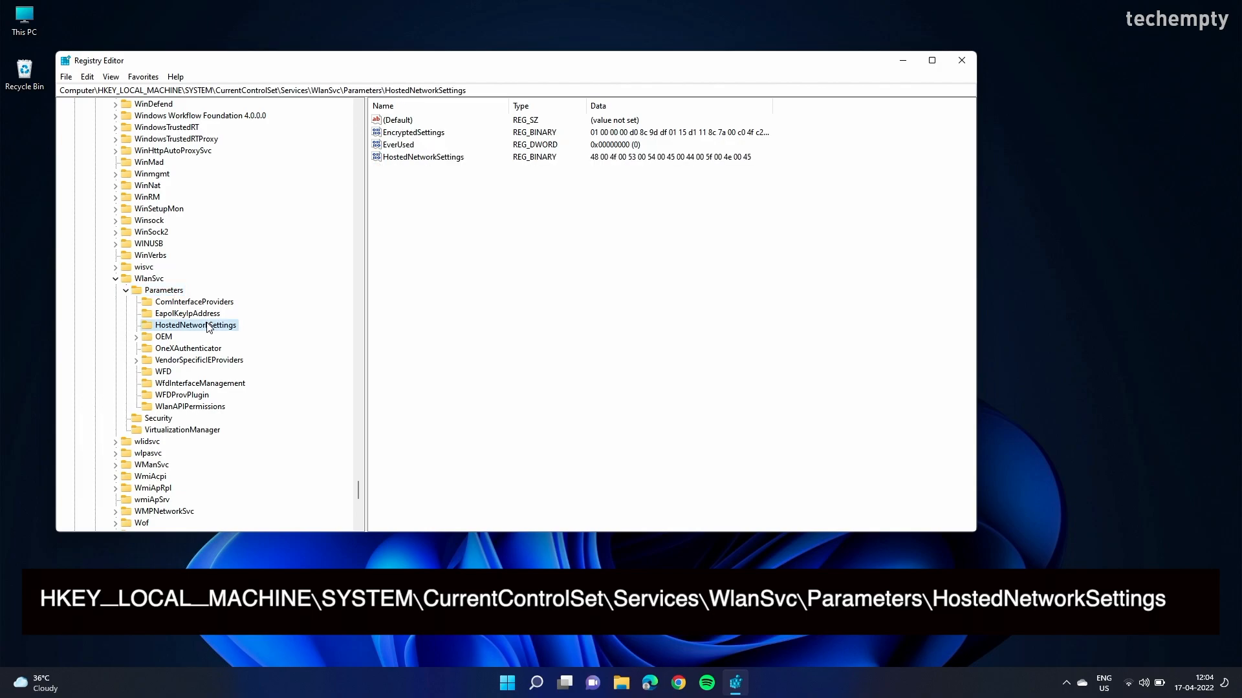
{"action": "mouse_move", "coordinate": [426, 164]}
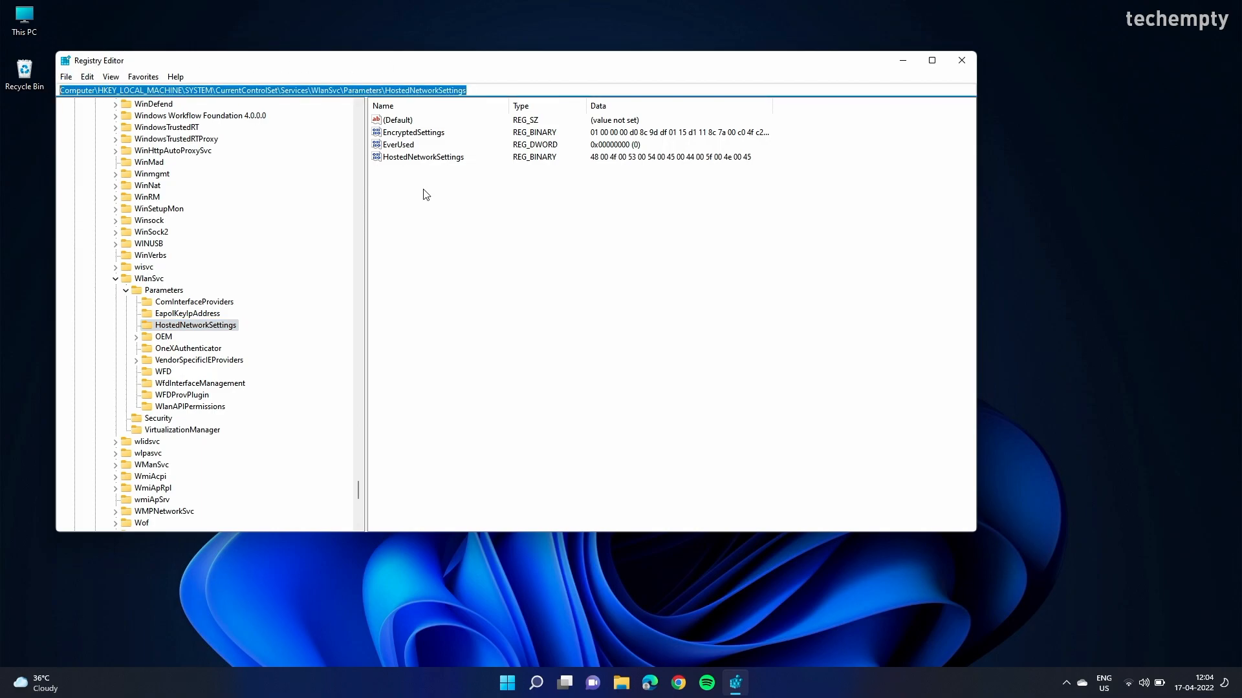
Step: Permanently delete the HostedNetworkSettings value, then close Registry Editor
{"action": "left_click", "coordinate": [398, 119]}
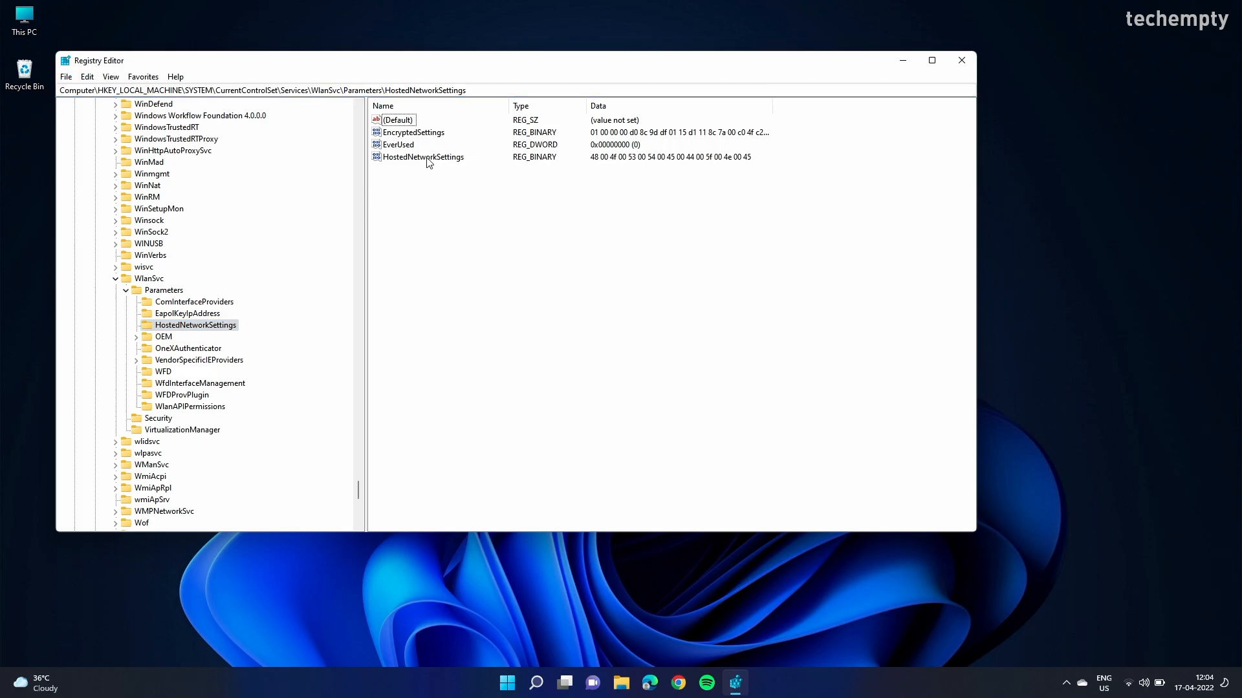
{"action": "left_click", "coordinate": [423, 156]}
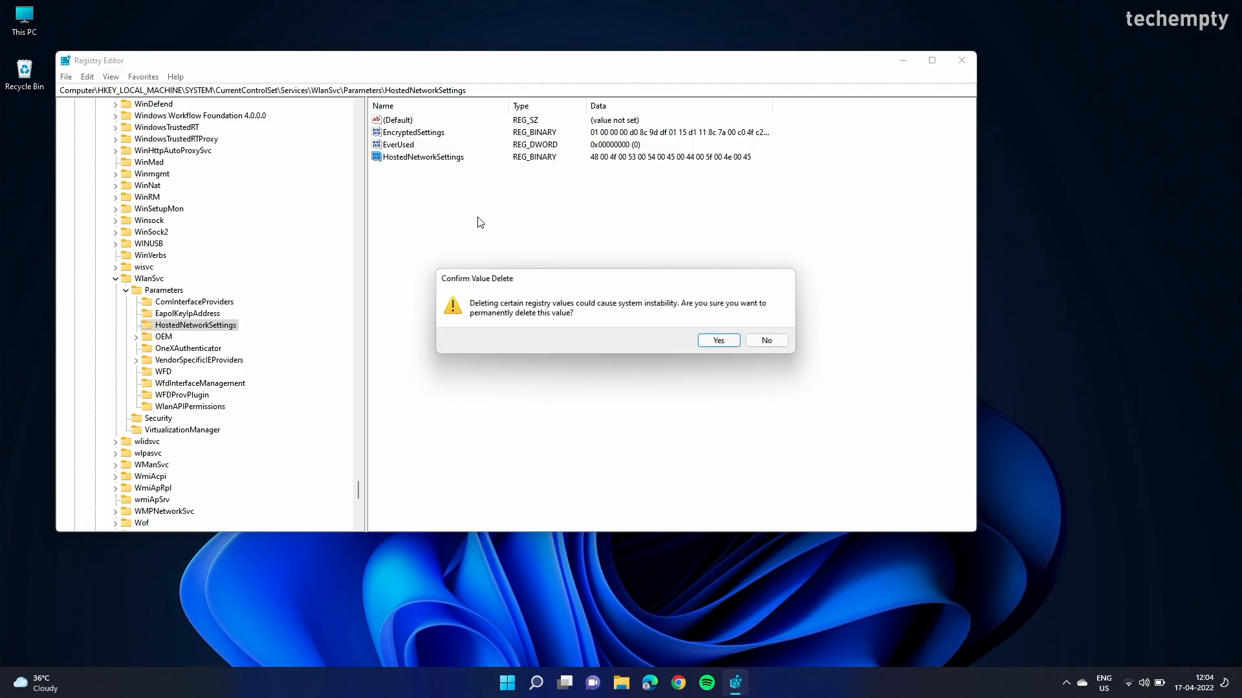
{"action": "left_click", "coordinate": [717, 340]}
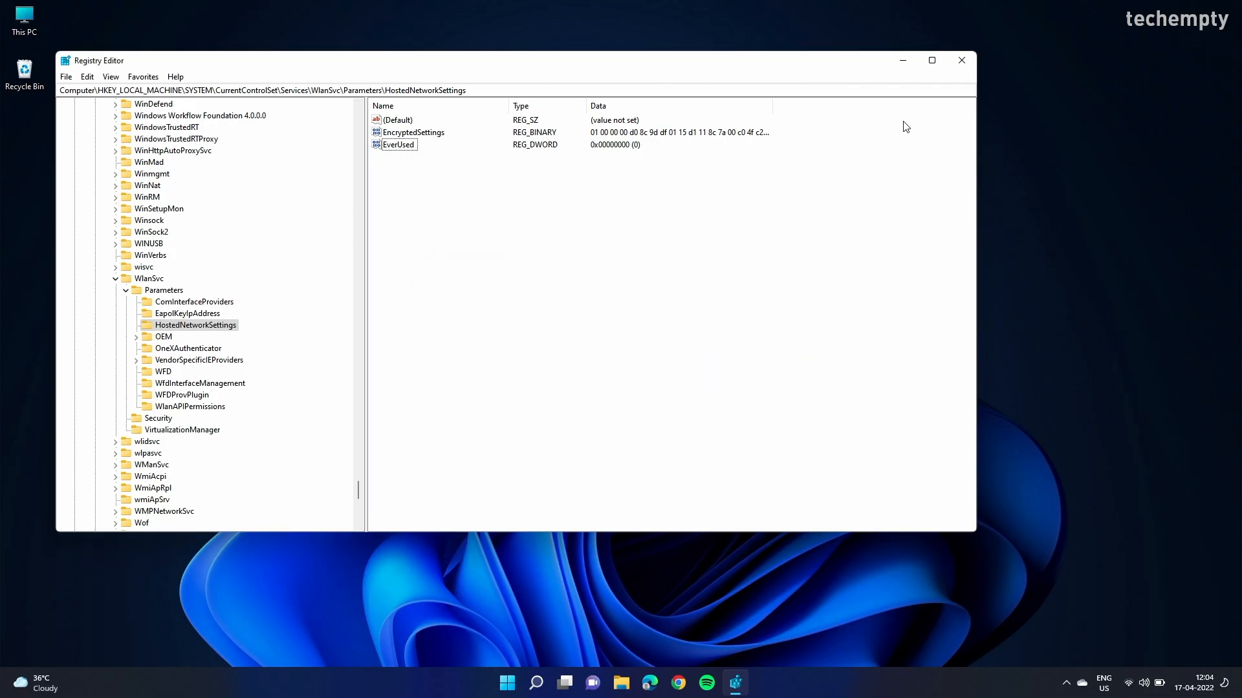
{"action": "left_click", "coordinate": [961, 61]}
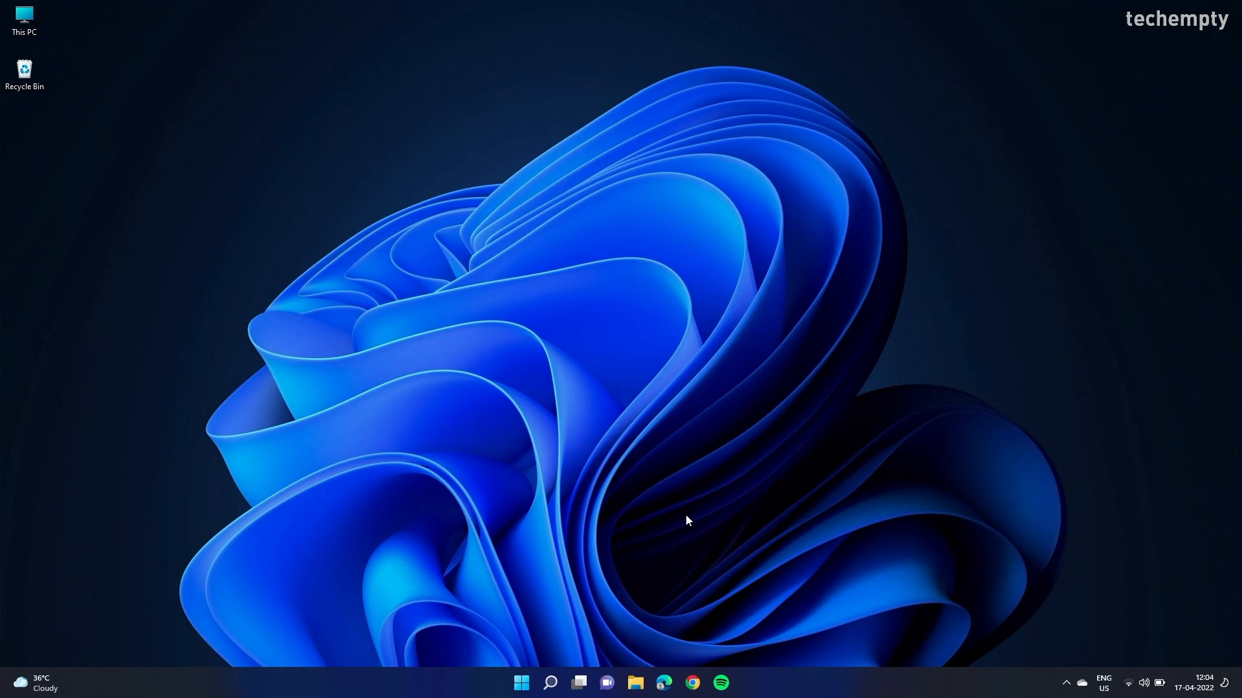
{"action": "mouse_move", "coordinate": [520, 683]}
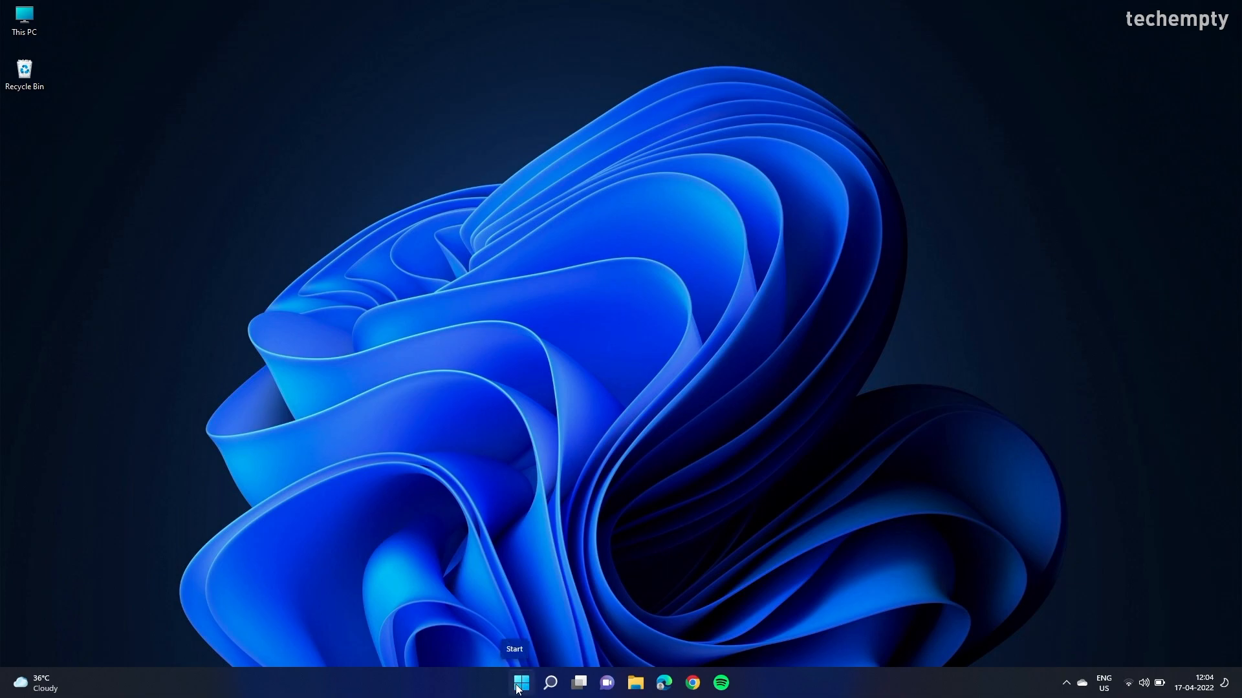
Step: Launch Device Manager from the Start button's system tools menu
{"action": "right_click", "coordinate": [520, 682]}
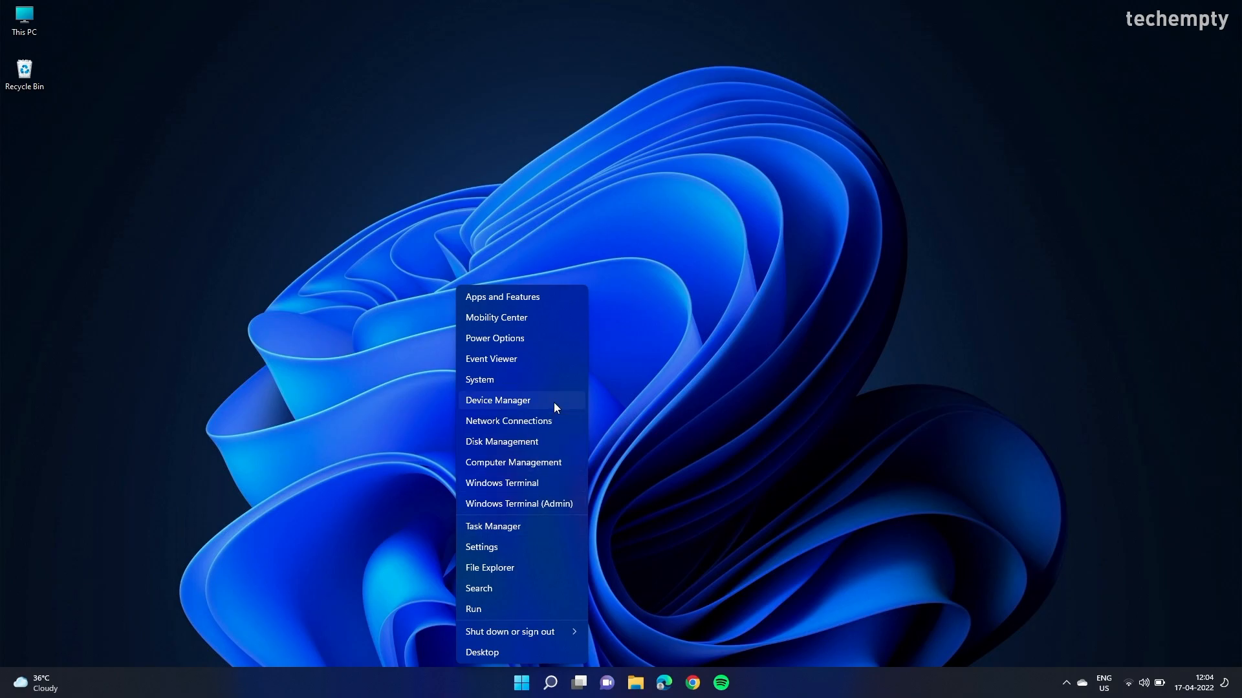
{"action": "left_click", "coordinate": [496, 399]}
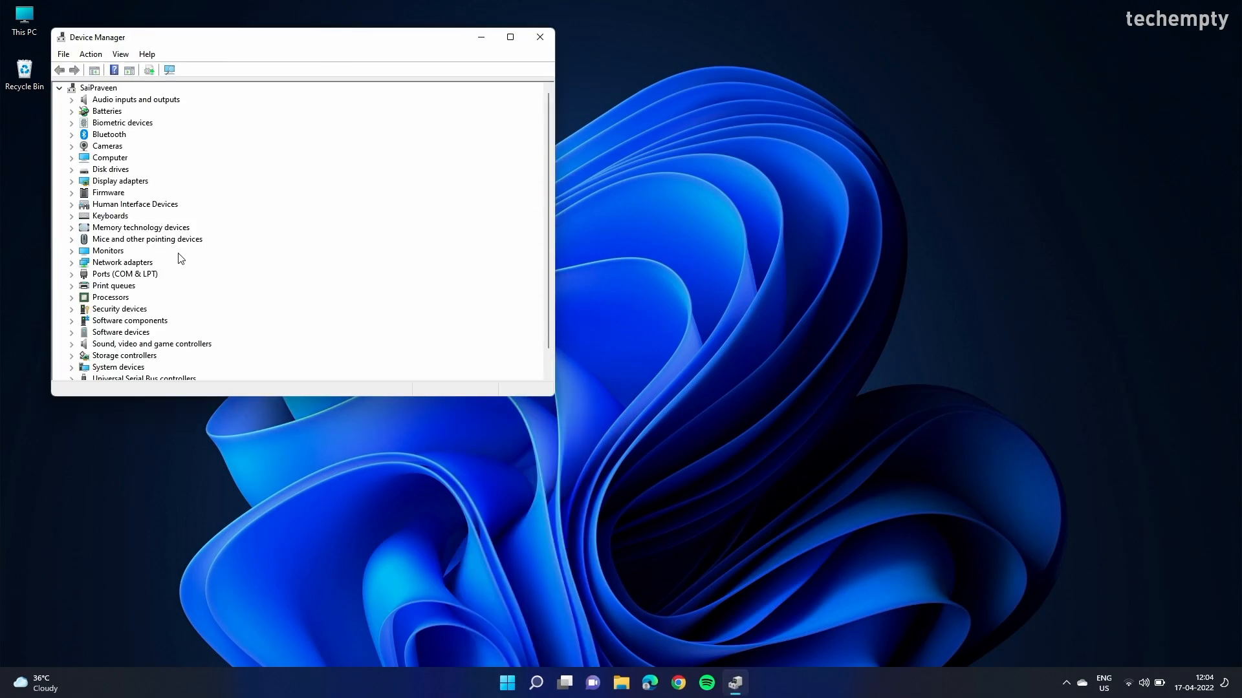
{"action": "mouse_move", "coordinate": [133, 266]}
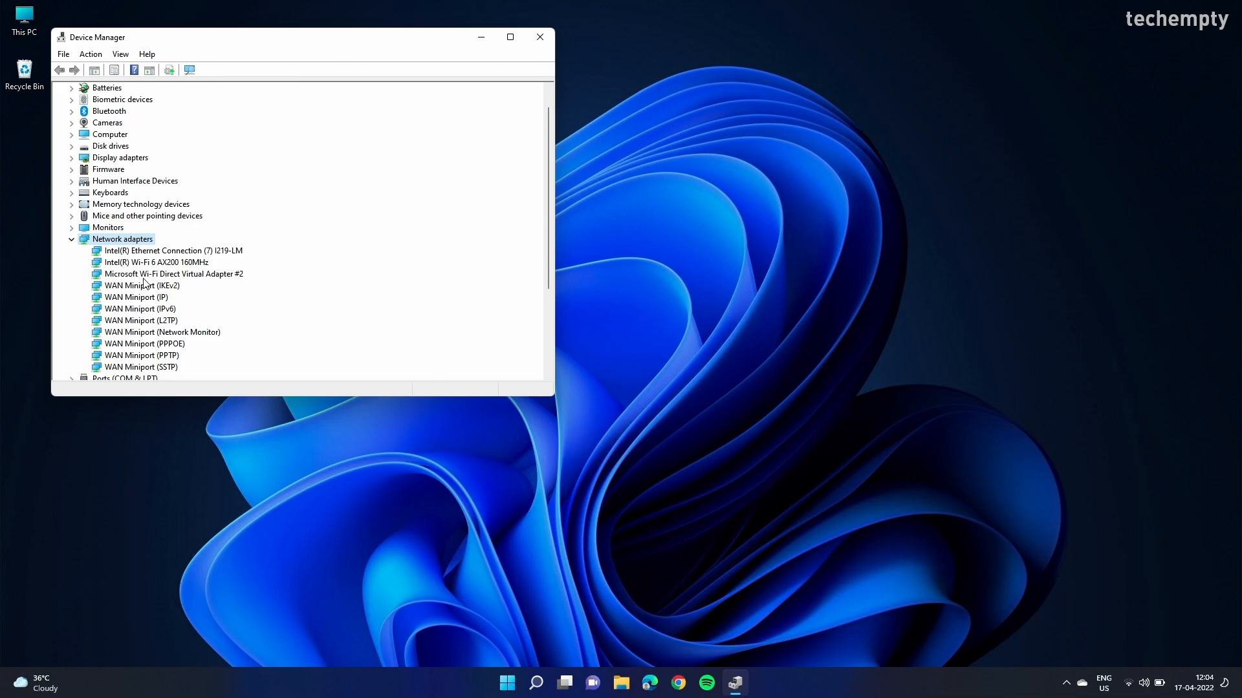
{"action": "mouse_move", "coordinate": [181, 280]}
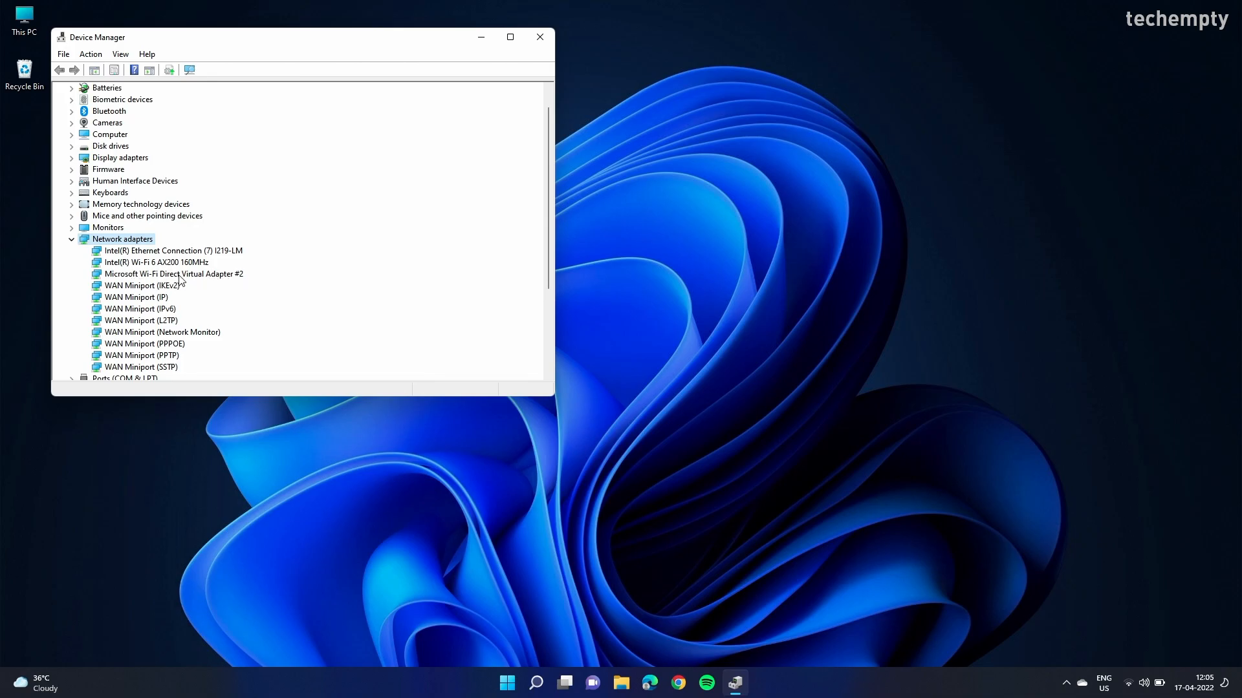
Step: Search automatically for a Microsoft Wi-Fi Direct Virtual Adapter #2 driver; best driver already installed, so close
{"action": "left_click", "coordinate": [172, 273]}
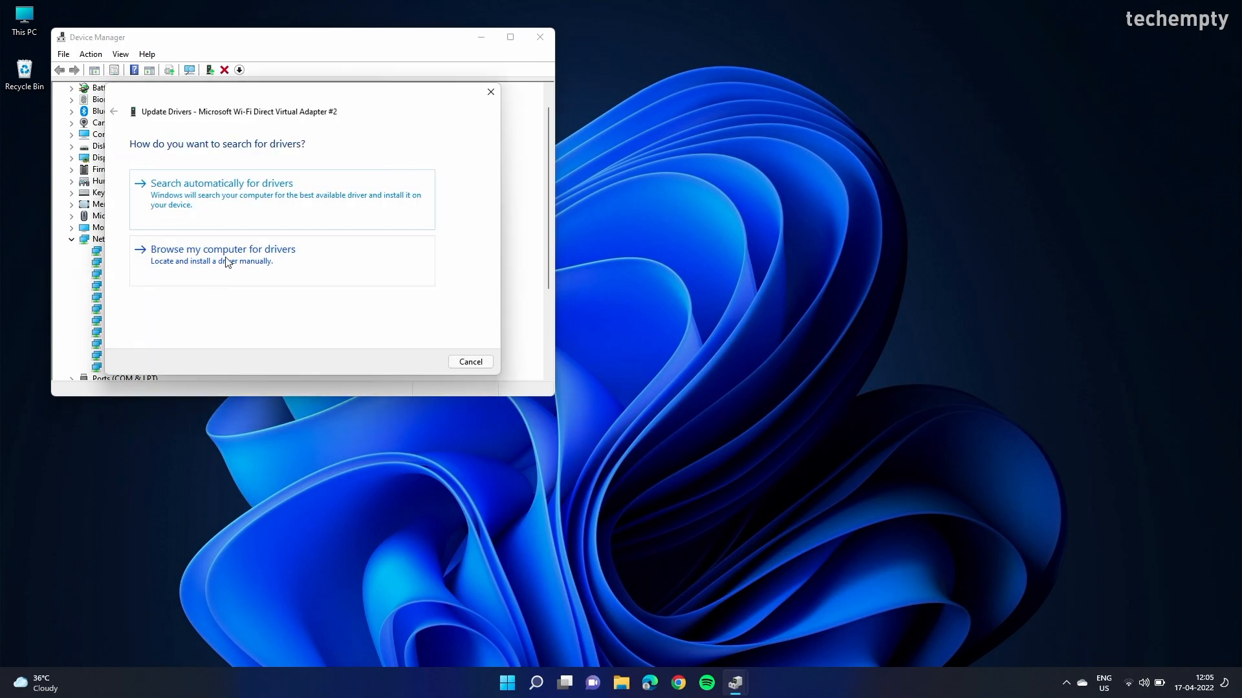
{"action": "left_click", "coordinate": [221, 183]}
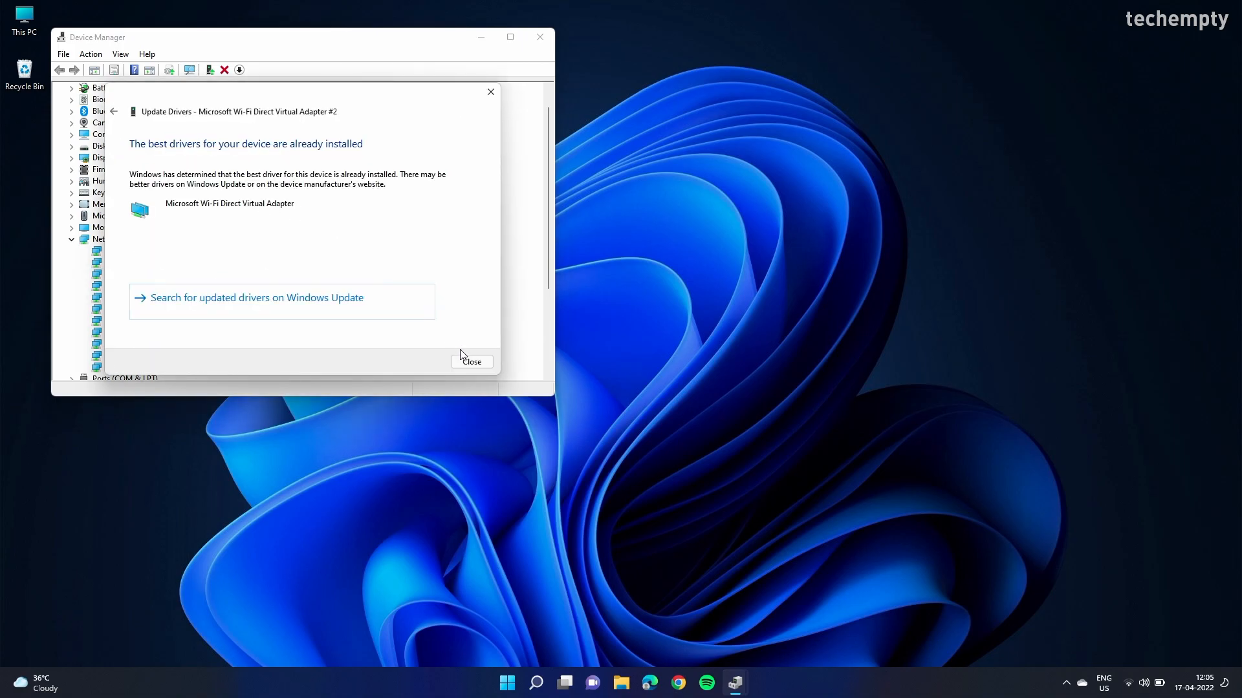
{"action": "left_click", "coordinate": [470, 360]}
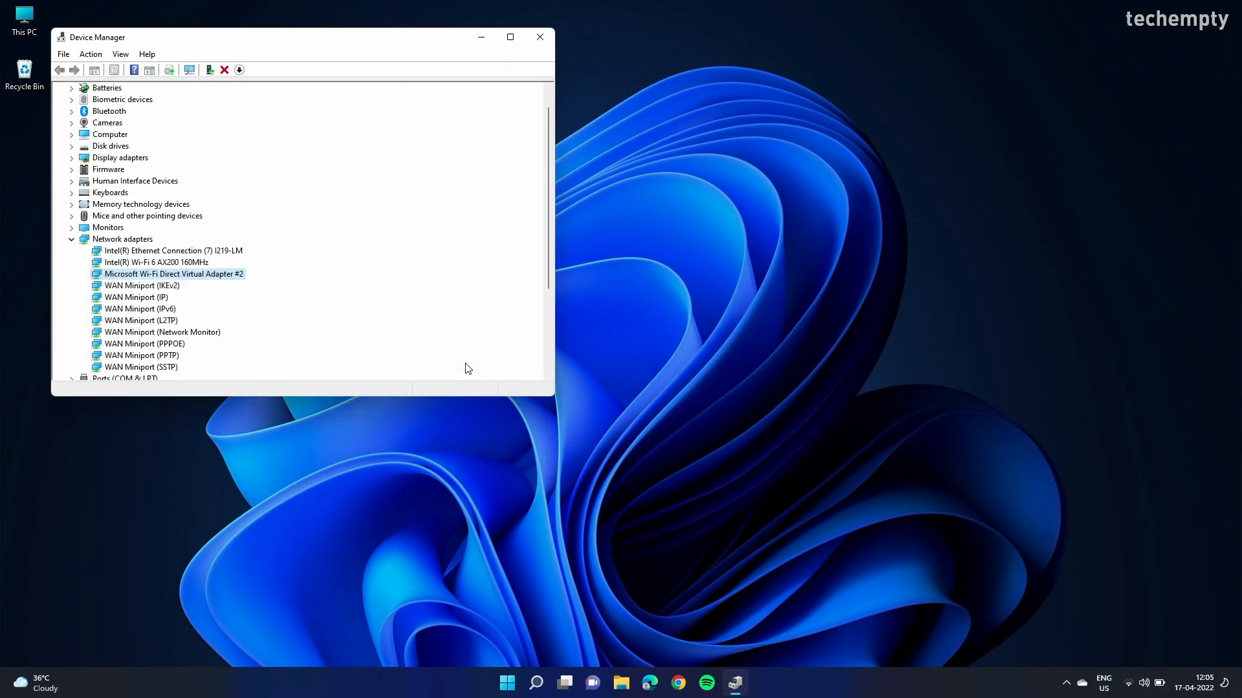